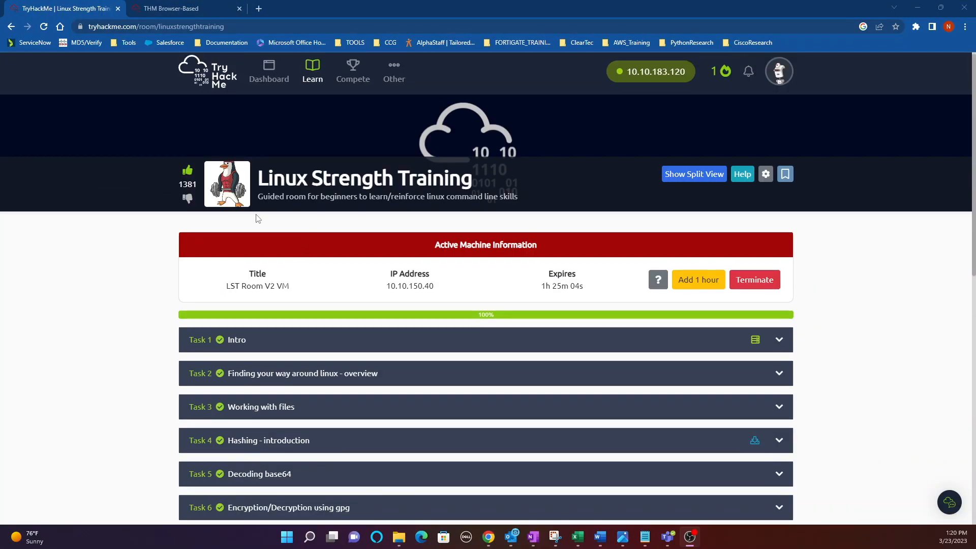
Step: Scroll through the Task 9 Final Challenge questions and bring up the AttackBox terminal
{"action": "scroll", "scroll_direction": "down", "scroll_amount": 3}
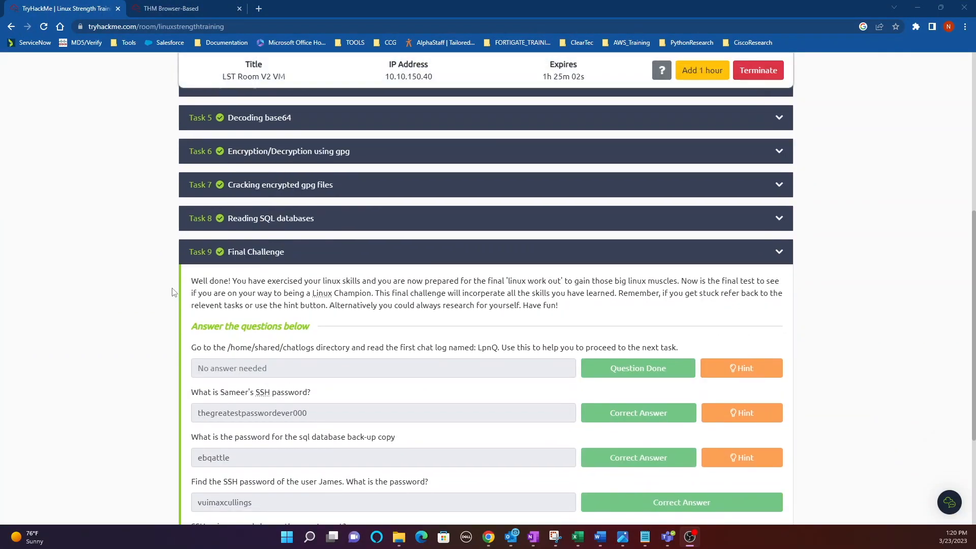
{"action": "scroll", "scroll_direction": "down", "scroll_amount": 3}
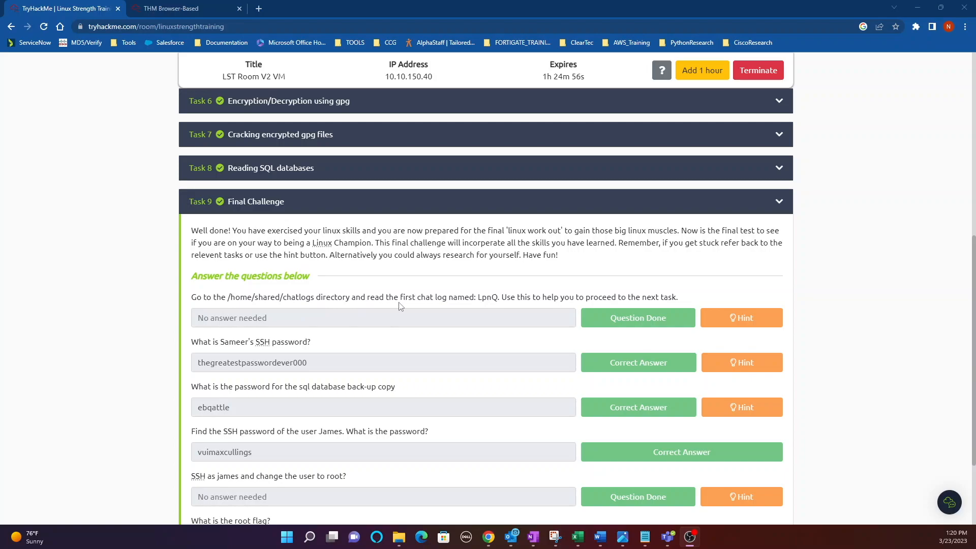
{"action": "mouse_move", "coordinate": [474, 310]}
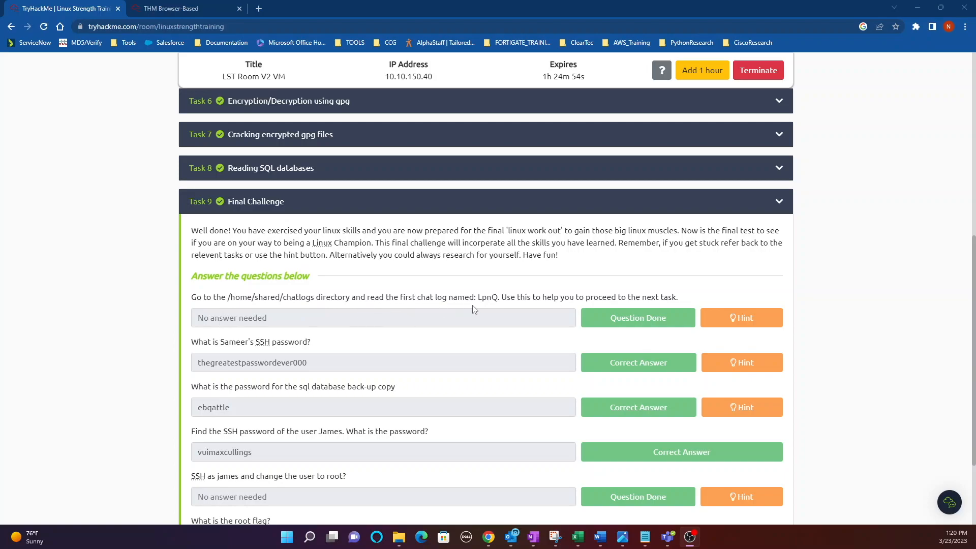
{"action": "mouse_move", "coordinate": [510, 310]}
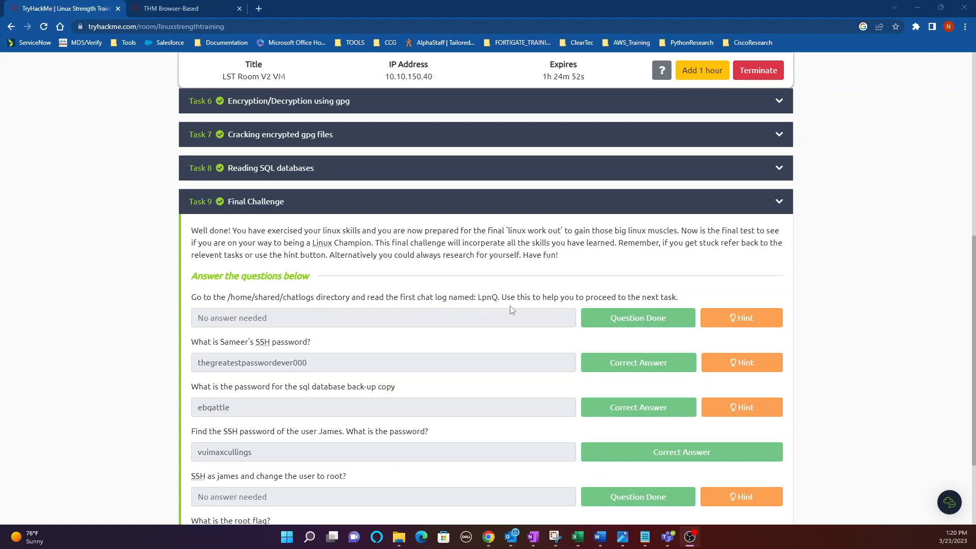
{"action": "left_click", "coordinate": [169, 8]}
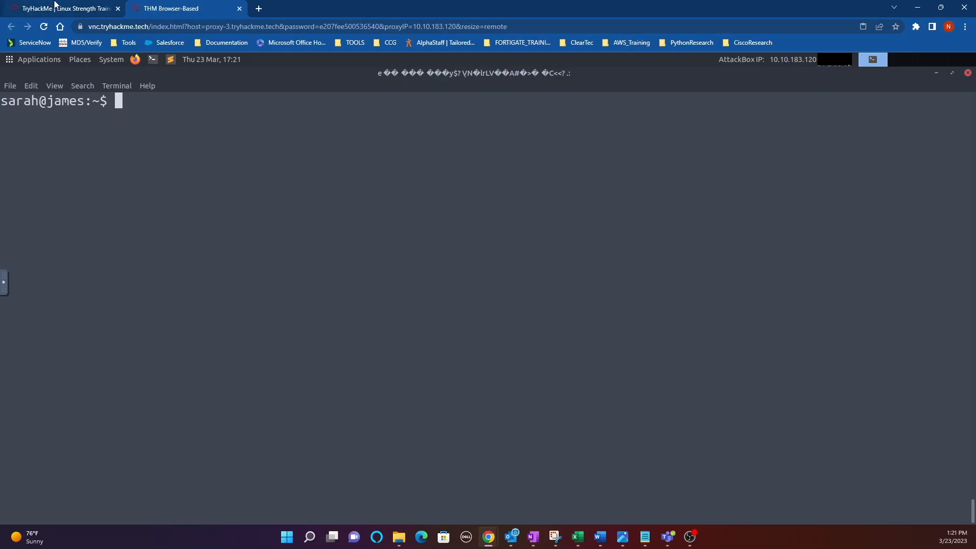
Step: Change to /home/shared/chatlogs and display the LpnQ chat log
{"action": "left_click", "coordinate": [62, 8]}
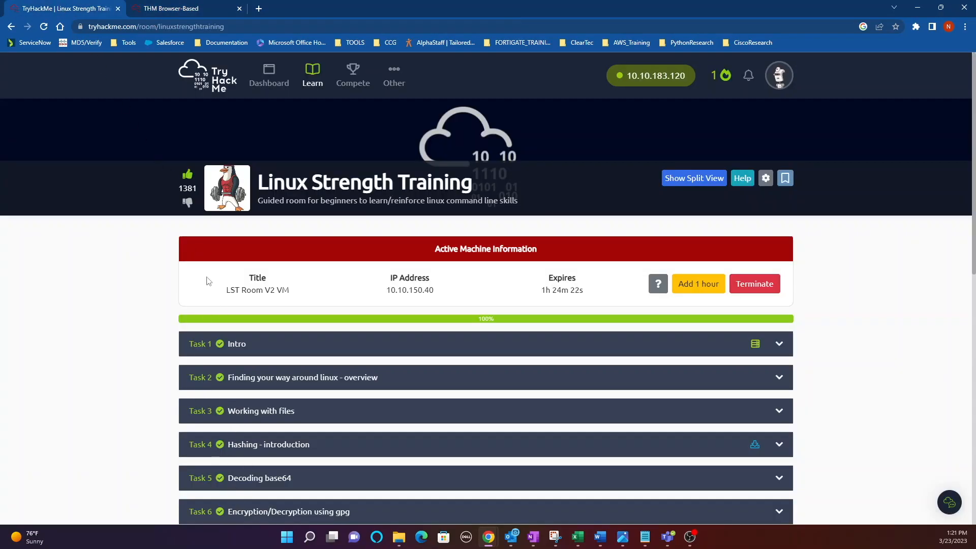
{"action": "left_click", "coordinate": [184, 8]}
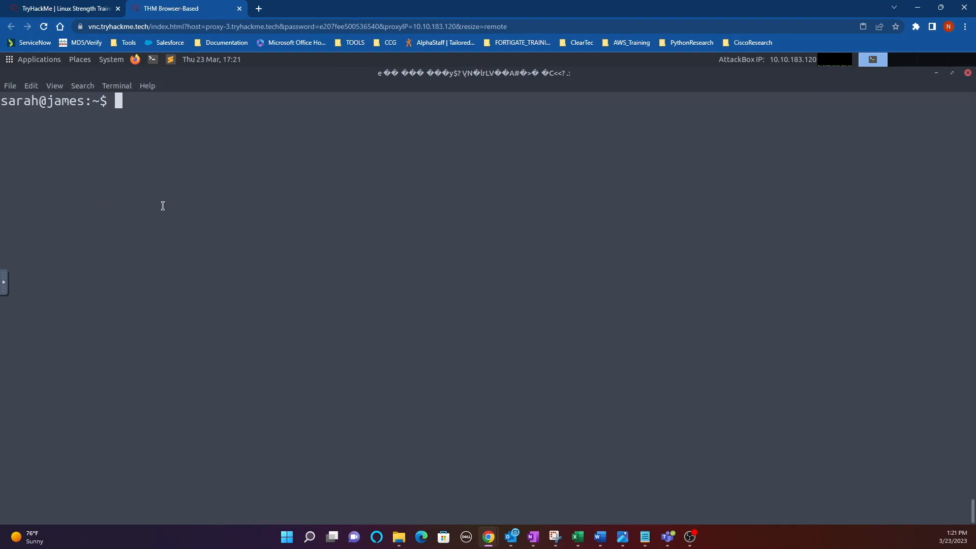
{"action": "type", "text": "cd"}
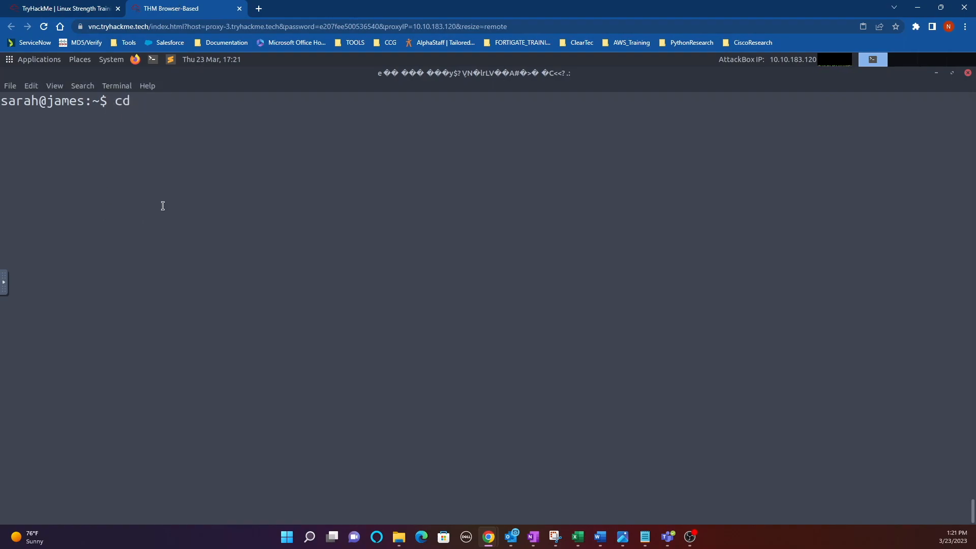
{"action": "type", "text": "/home/shared/chatlogs/"}
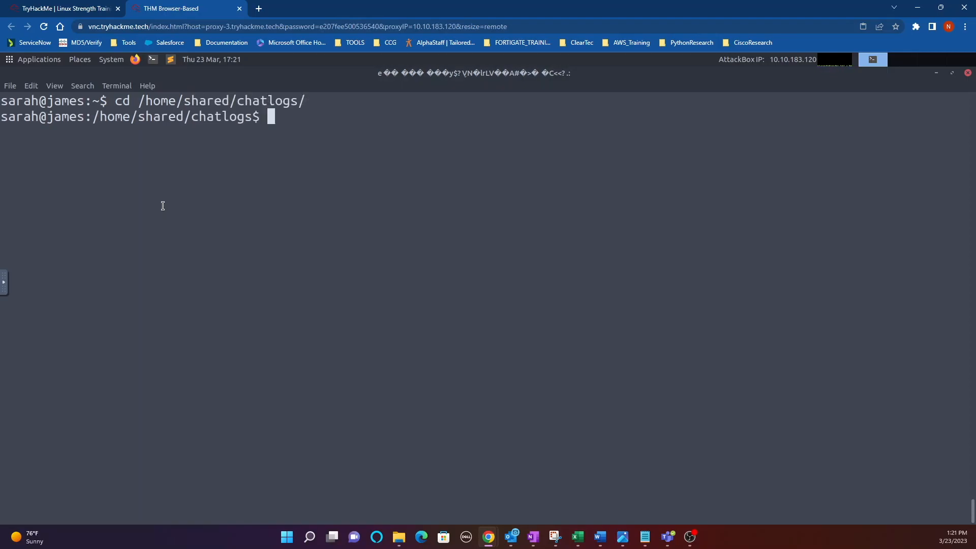
{"action": "type", "text": "cat LpnQ"}
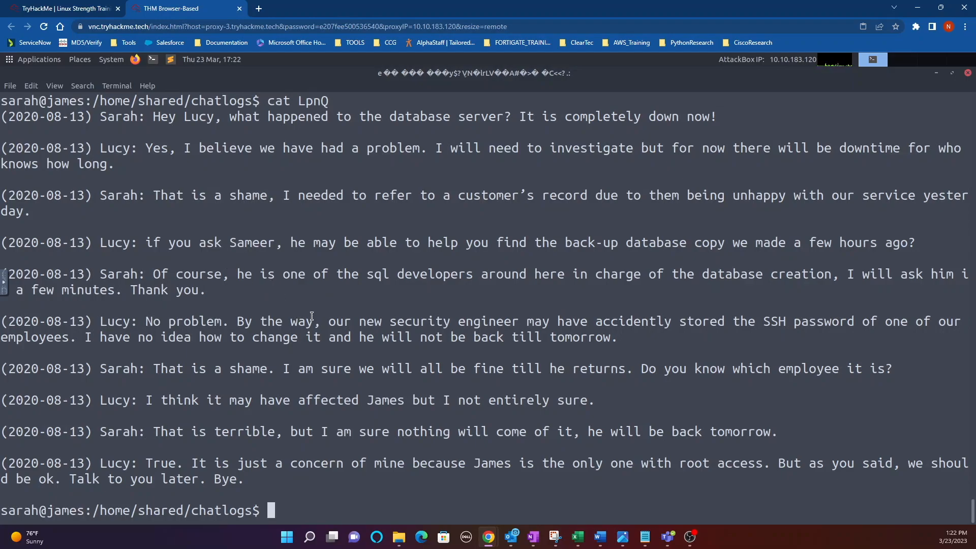
Step: Return home and recursively grep /home for 'Sameer', listing Pqmr, LpnQ and KfnP
{"action": "type", "text": "cd"}
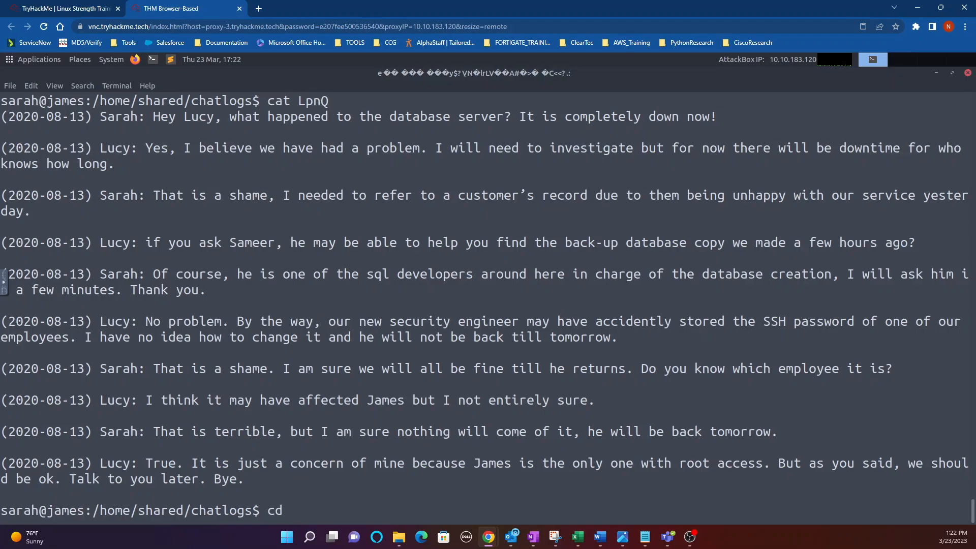
{"action": "key", "text": "Return"}
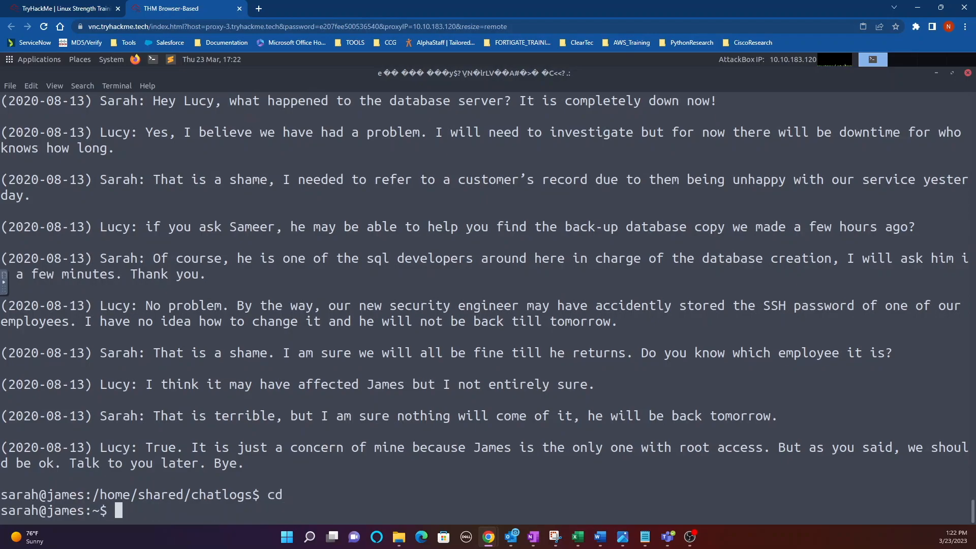
{"action": "type", "text": "pwd"}
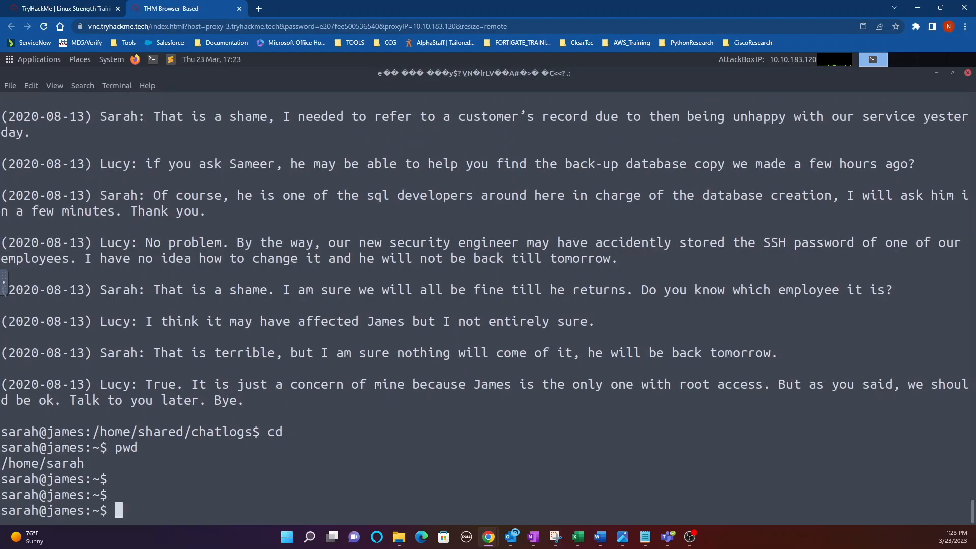
{"action": "type", "text": "grep"}
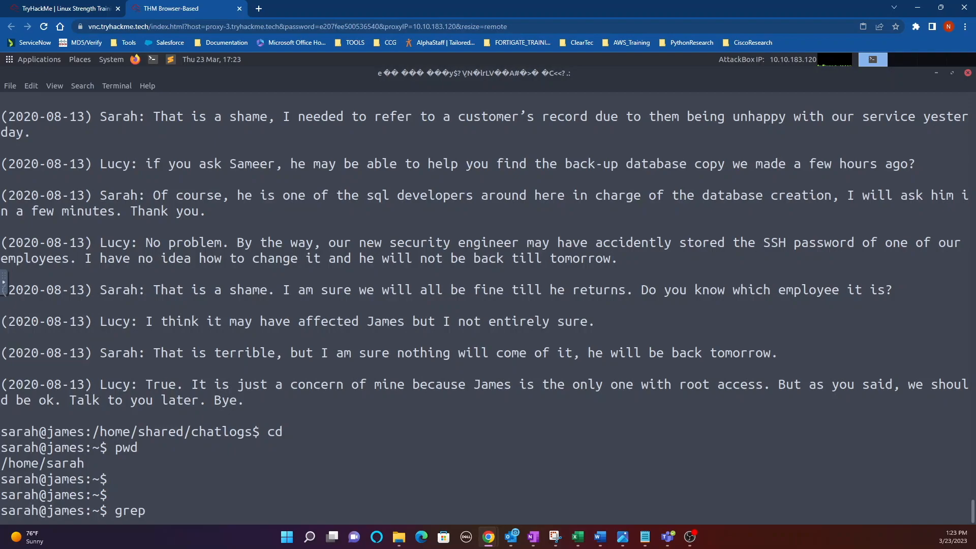
{"action": "type", "text": "-iRl 'Sameer' /home 2>>/dev/null"}
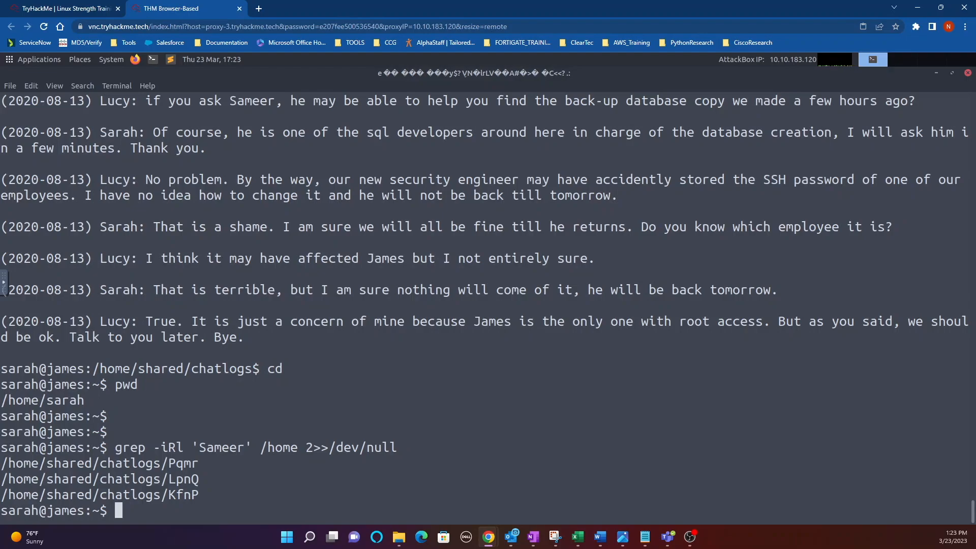
{"action": "mouse_move", "coordinate": [380, 382]}
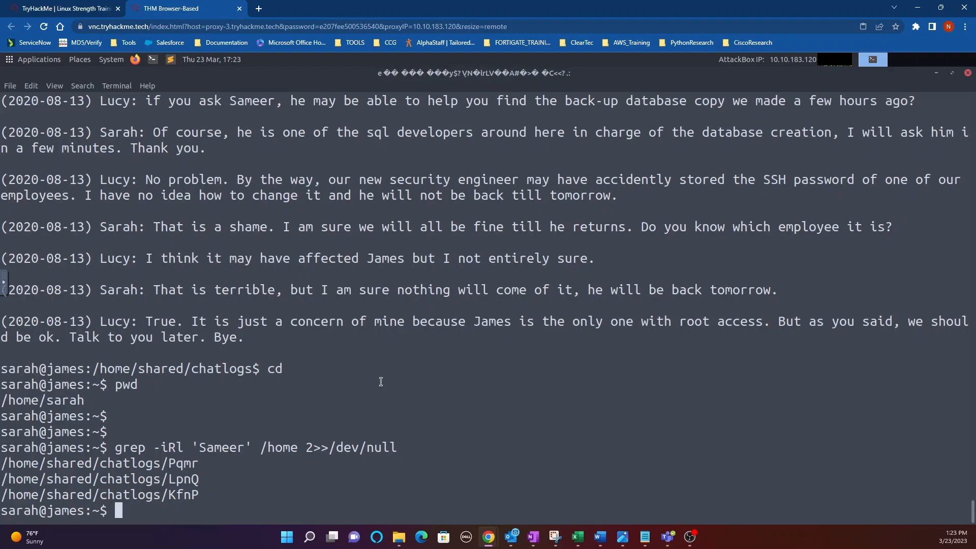
{"action": "mouse_move", "coordinate": [191, 482]}
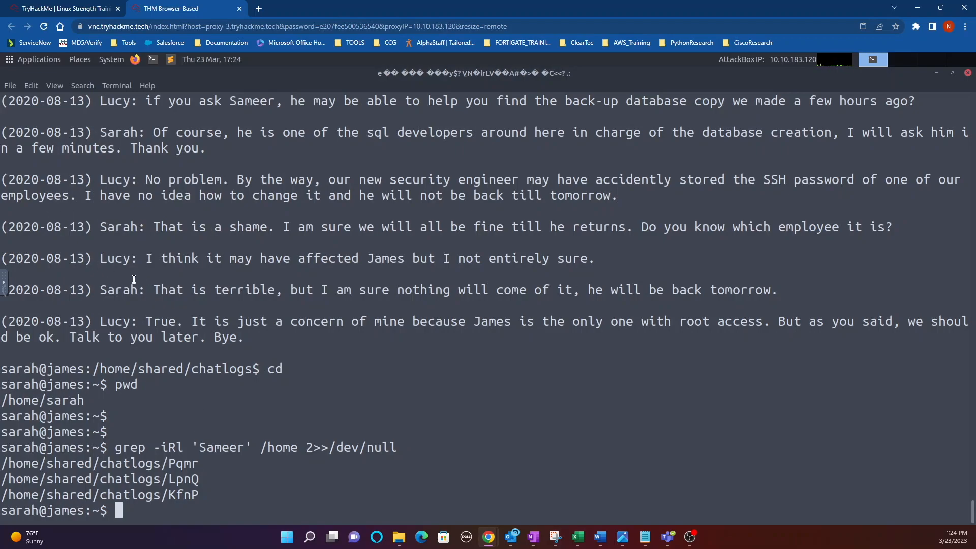
{"action": "left_click", "coordinate": [62, 8]}
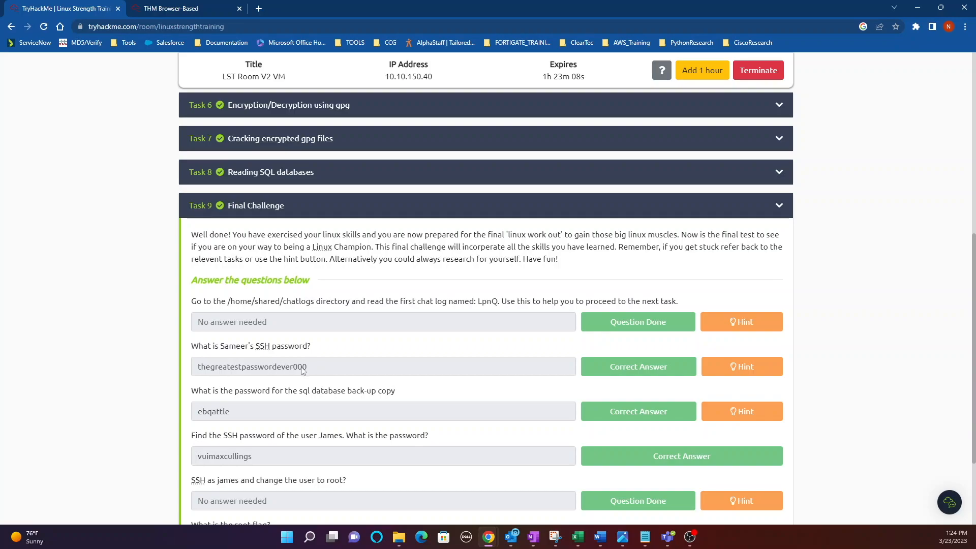
{"action": "left_click", "coordinate": [168, 8]}
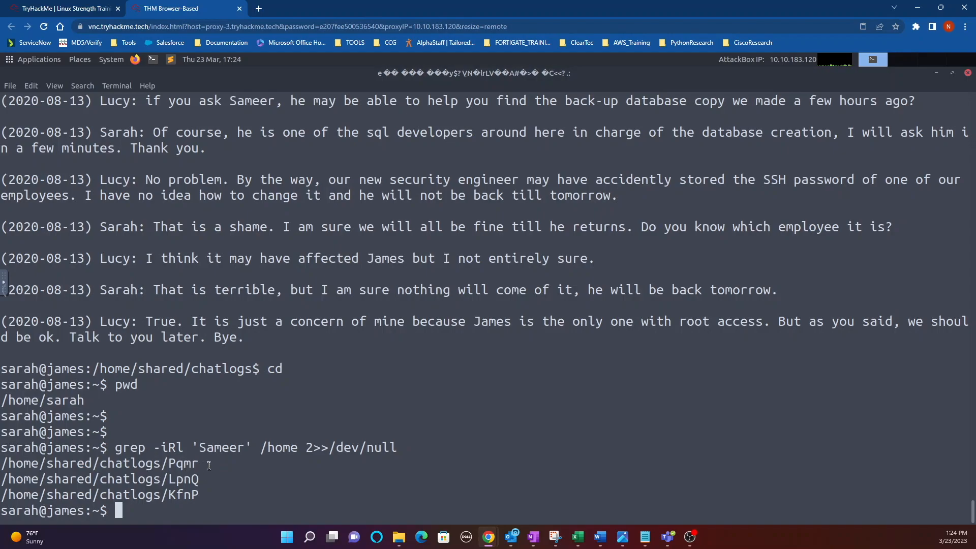
{"action": "mouse_move", "coordinate": [204, 469]}
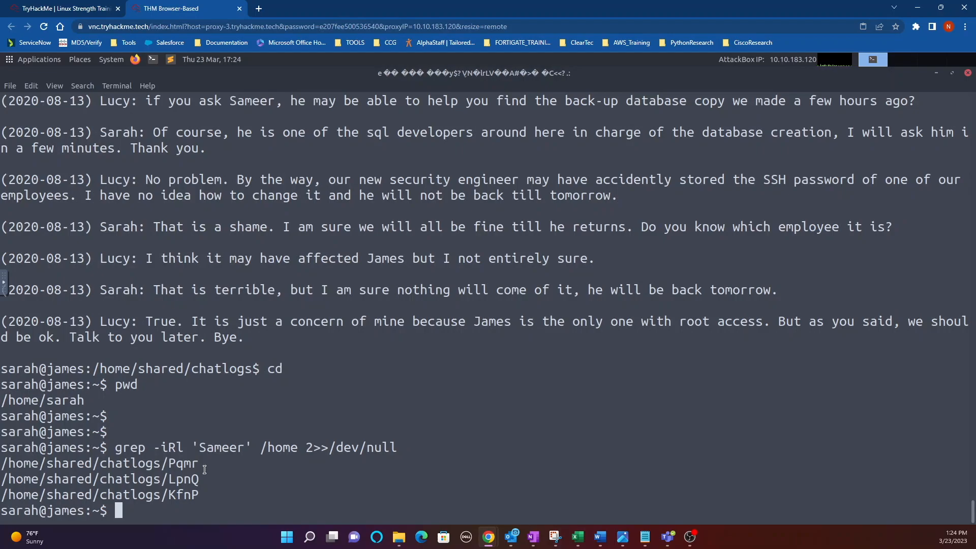
{"action": "type", "text": "cd"}
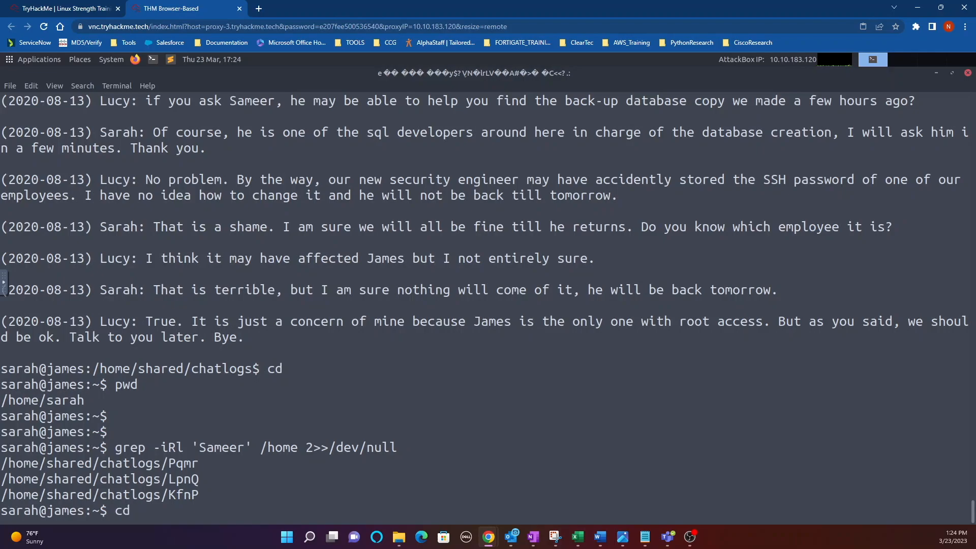
{"action": "type", "text": "pwd"}
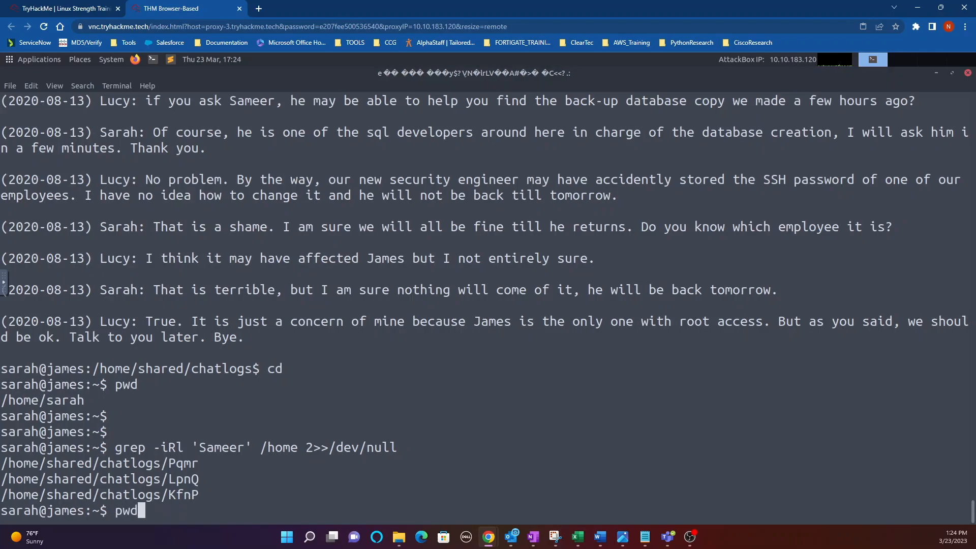
{"action": "type", "text": "cd /home/shared/chatlogs/"}
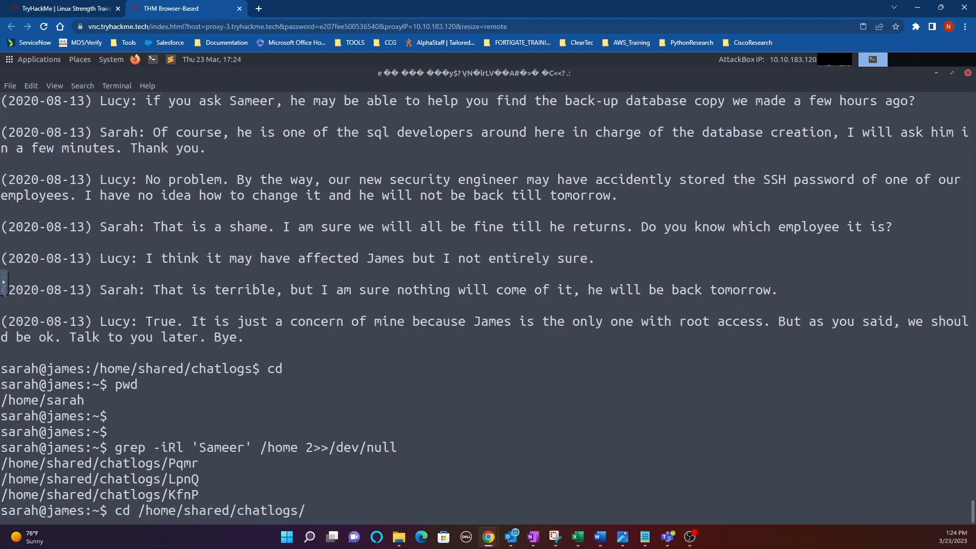
{"action": "type", "text": "cat"}
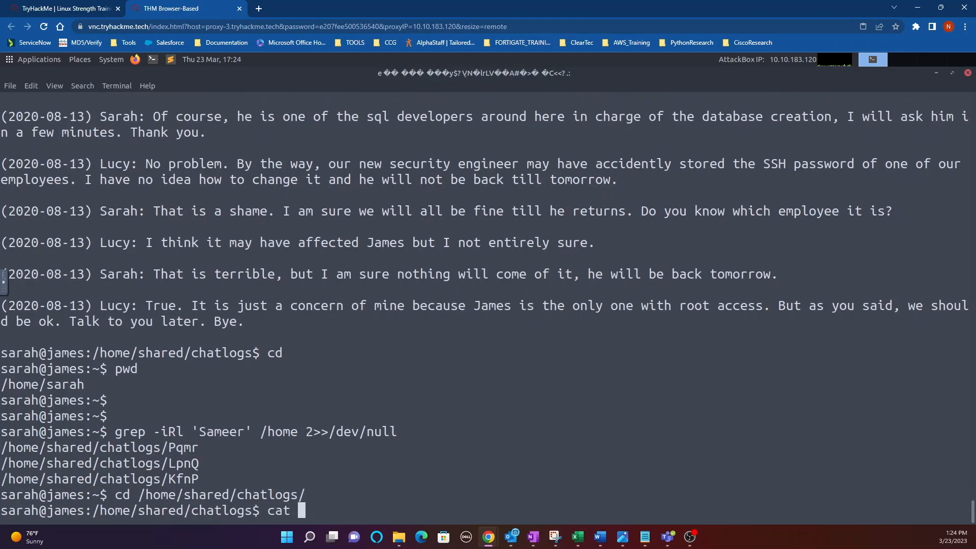
{"action": "type", "text": "Pqmr"}
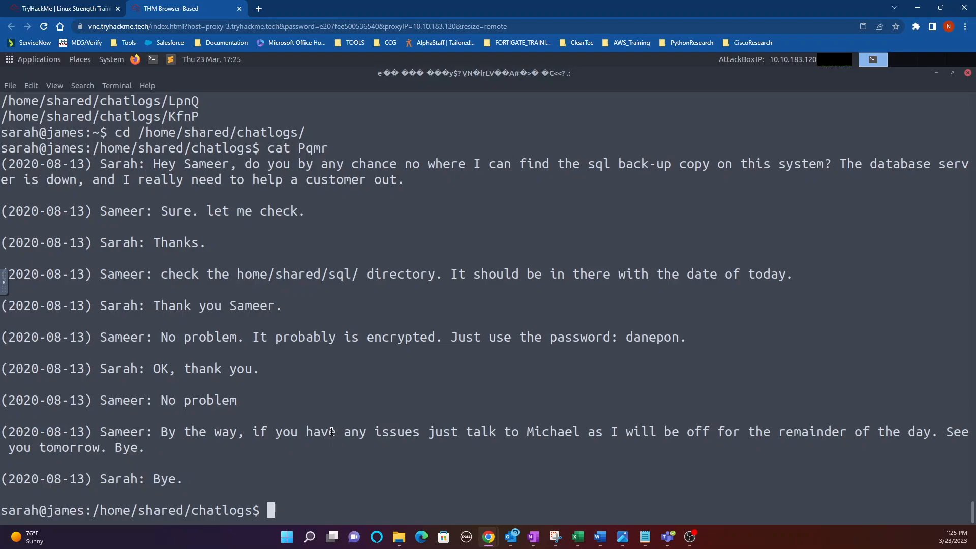
{"action": "mouse_move", "coordinate": [357, 262]}
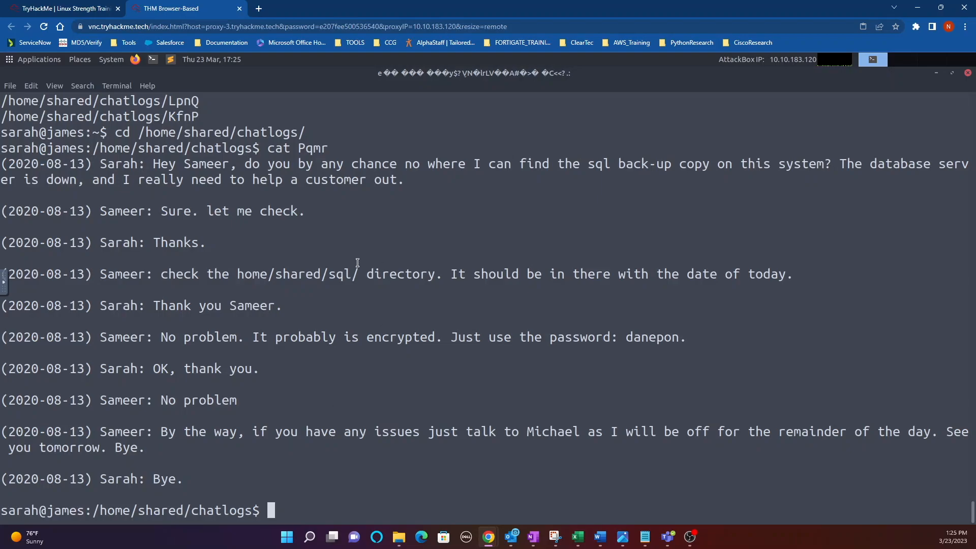
{"action": "mouse_move", "coordinate": [340, 376]}
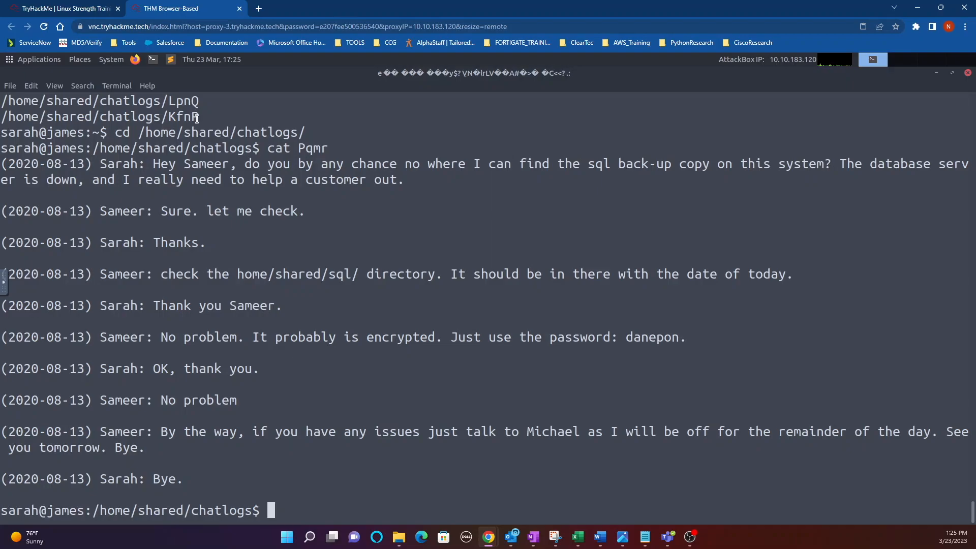
{"action": "mouse_move", "coordinate": [283, 150]}
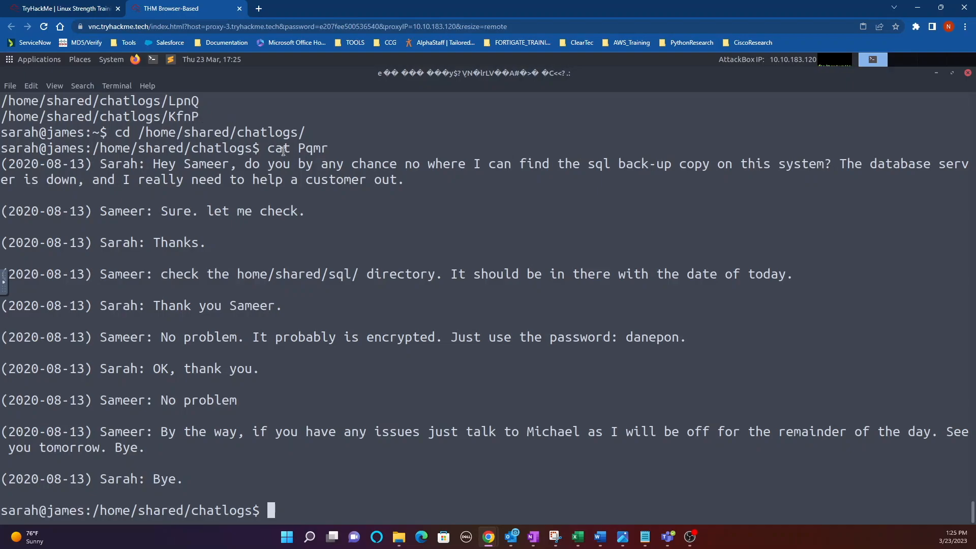
{"action": "type", "text": "cat KfnP"}
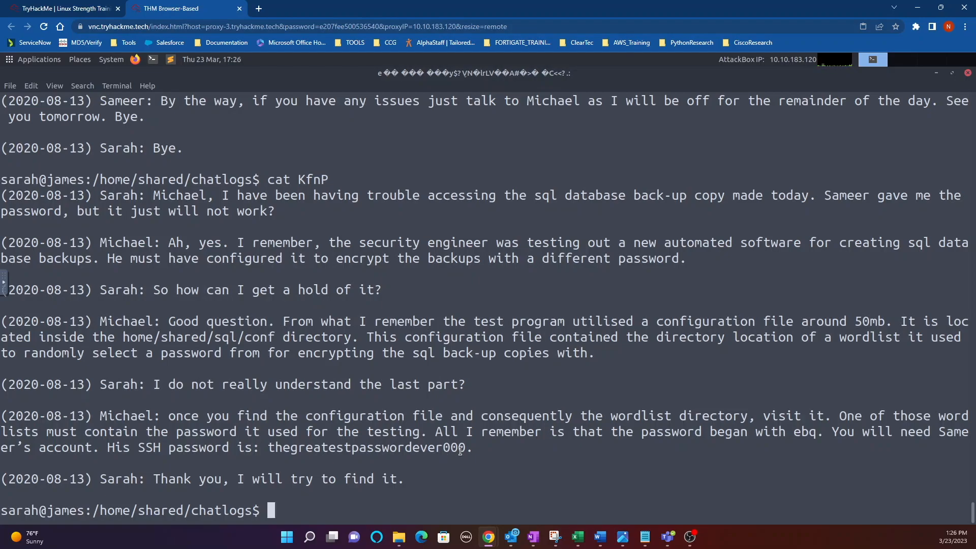
{"action": "double_click", "coordinate": [452, 447]}
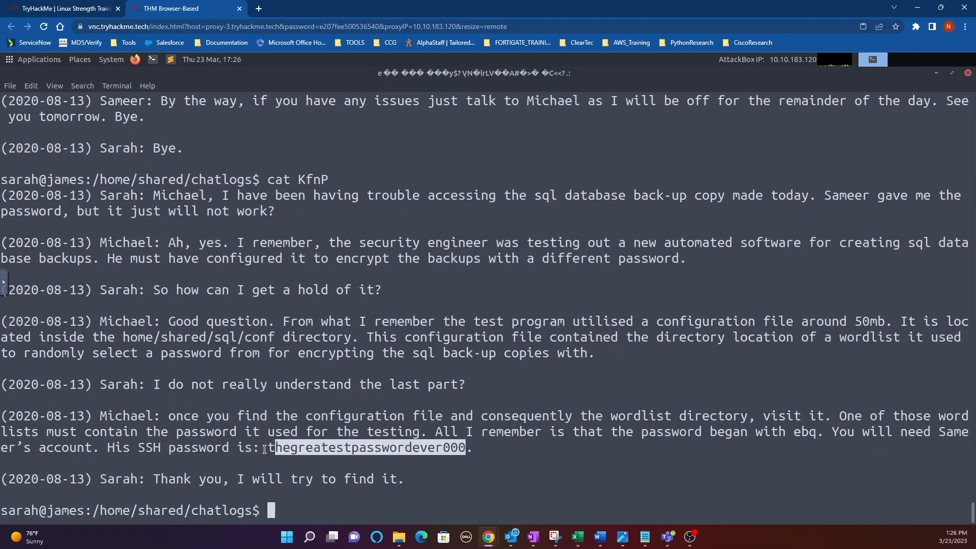
{"action": "left_click", "coordinate": [62, 8]}
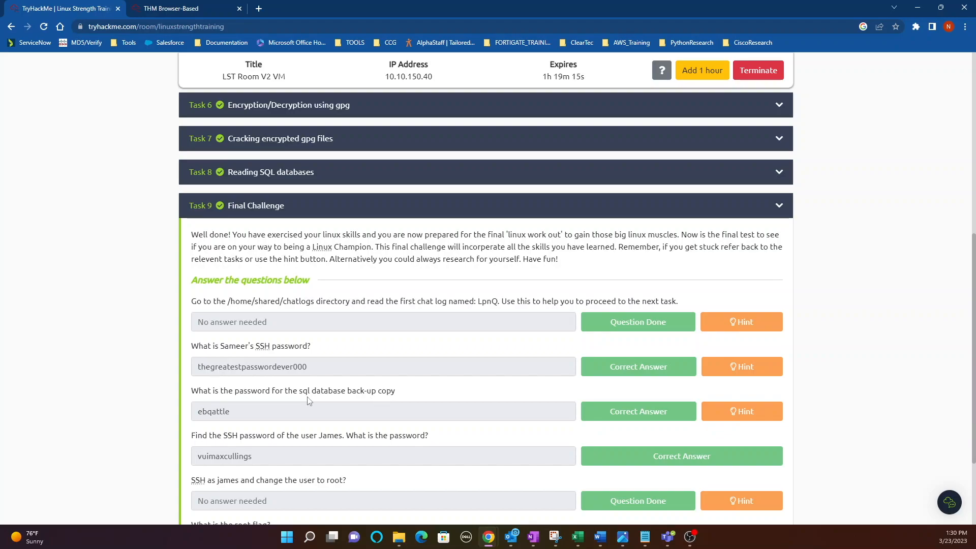
{"action": "mouse_move", "coordinate": [361, 401]}
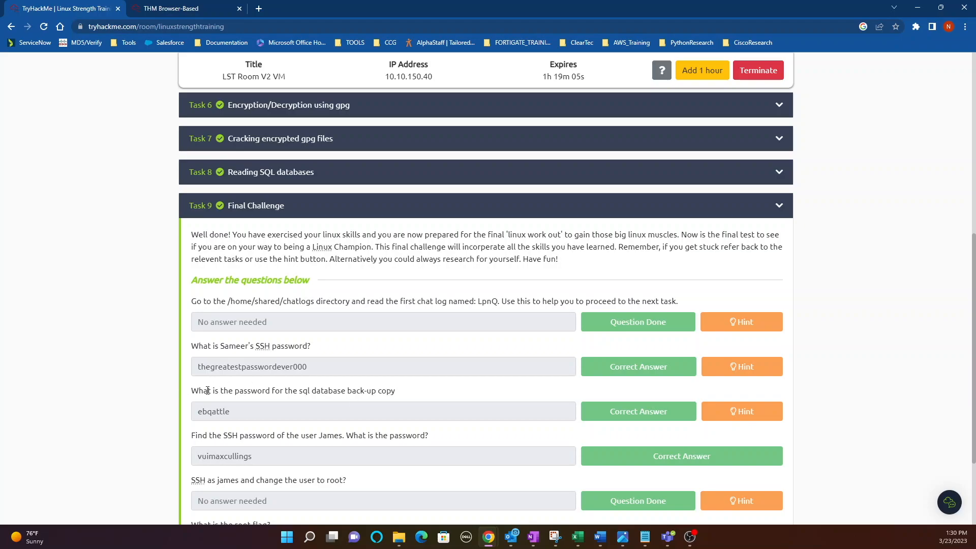
Step: Switch back to the AttackBox terminal still showing the KfnP chat log
{"action": "left_click", "coordinate": [184, 8]}
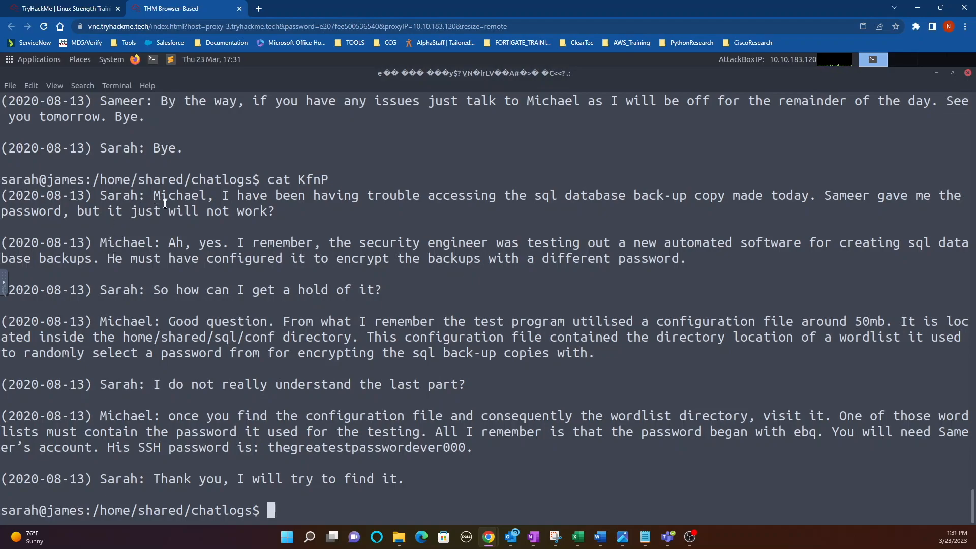
{"action": "mouse_move", "coordinate": [557, 200]}
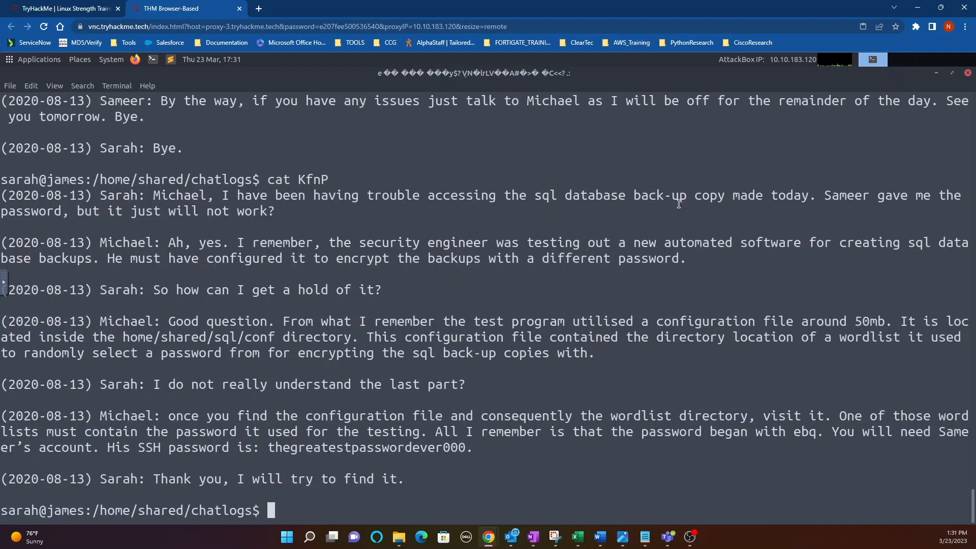
{"action": "mouse_move", "coordinate": [768, 206]}
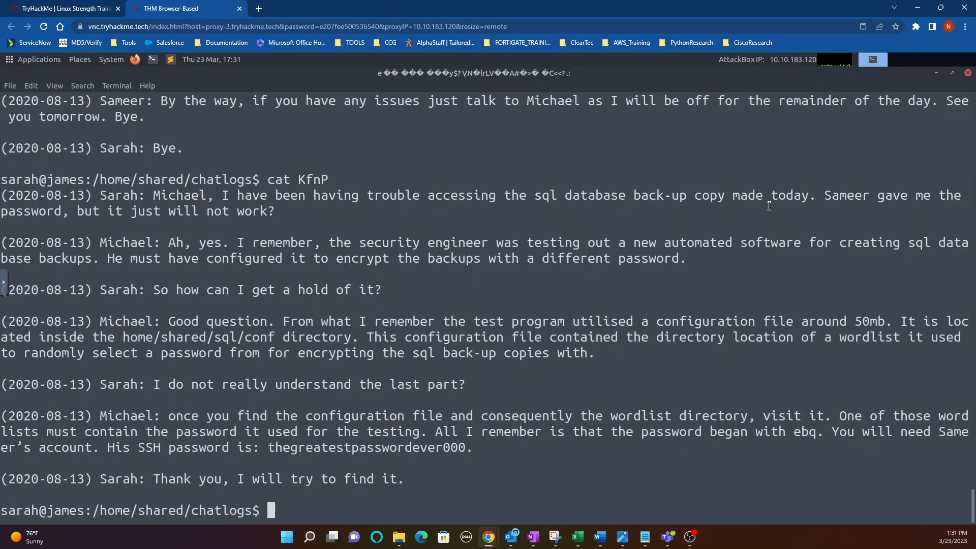
{"action": "mouse_move", "coordinate": [783, 230]}
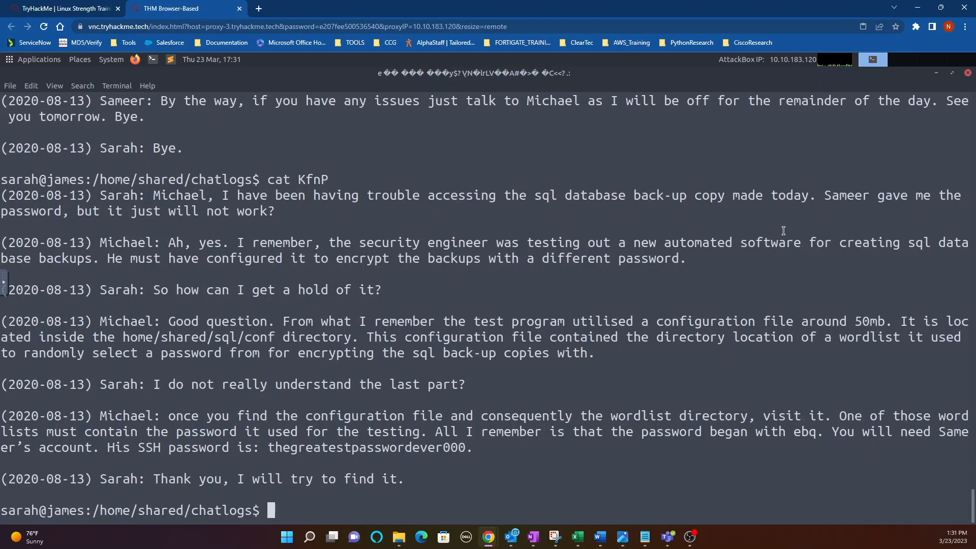
{"action": "mouse_move", "coordinate": [174, 249]}
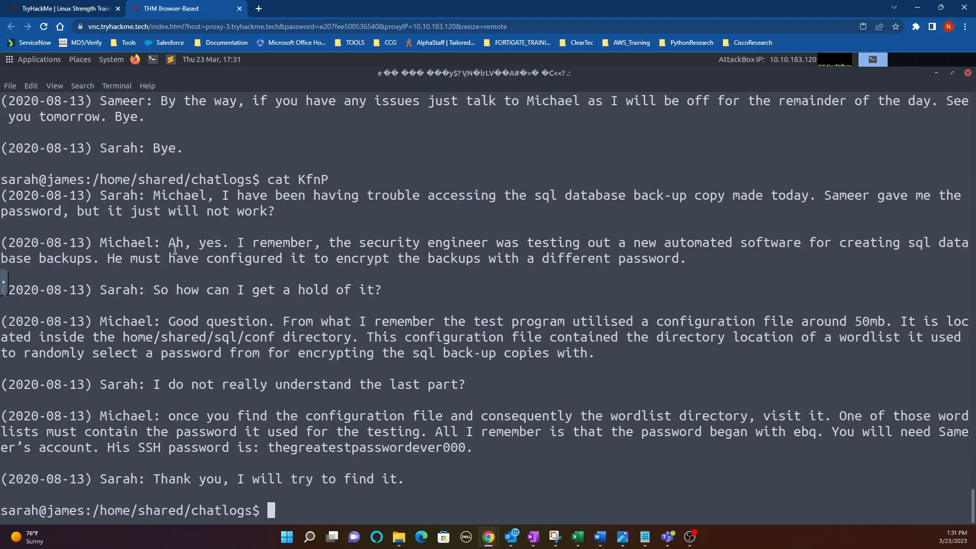
{"action": "mouse_move", "coordinate": [207, 368]}
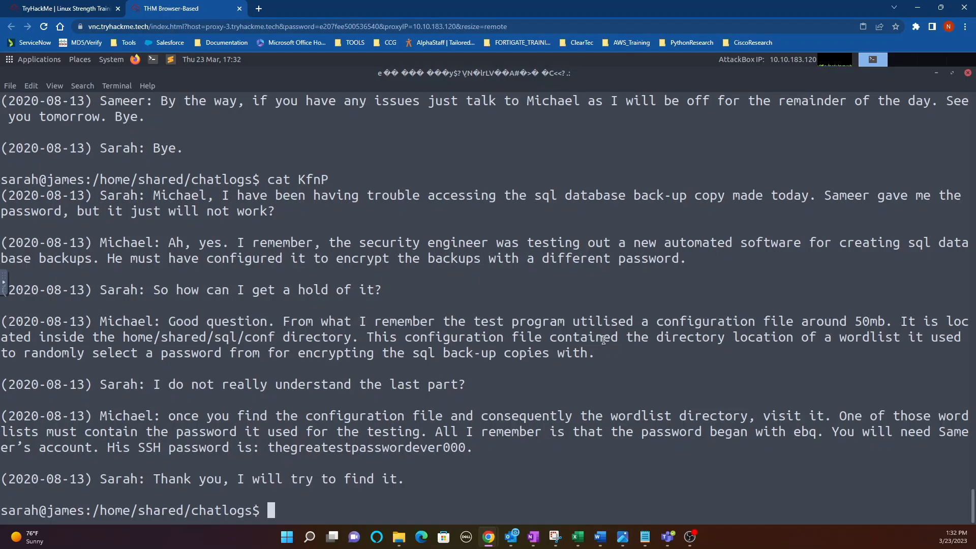
{"action": "mouse_move", "coordinate": [498, 354]}
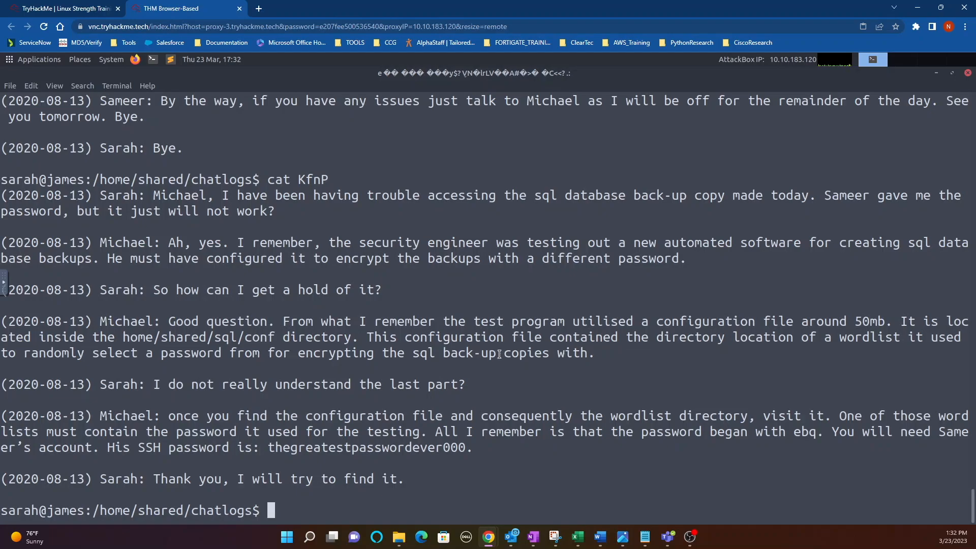
{"action": "mouse_move", "coordinate": [672, 347]}
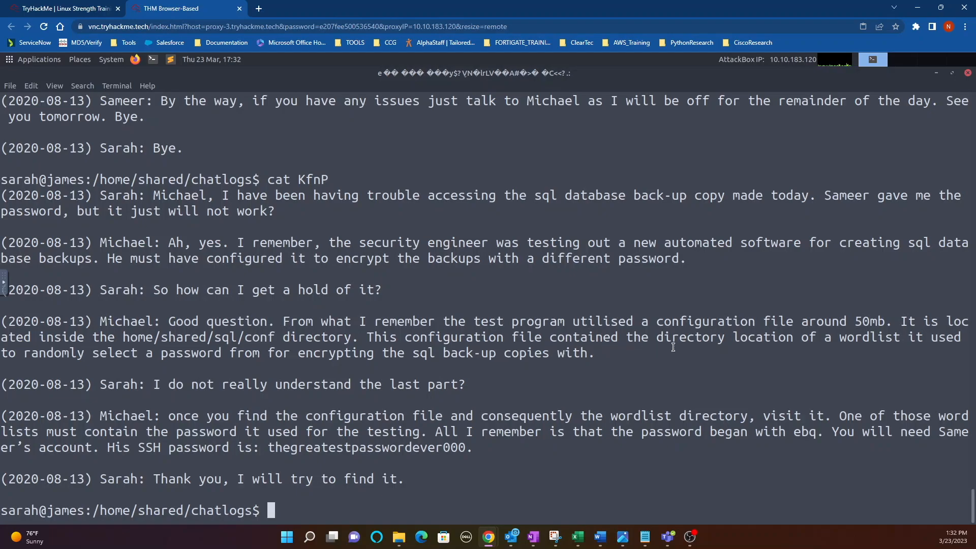
{"action": "mouse_move", "coordinate": [682, 388]}
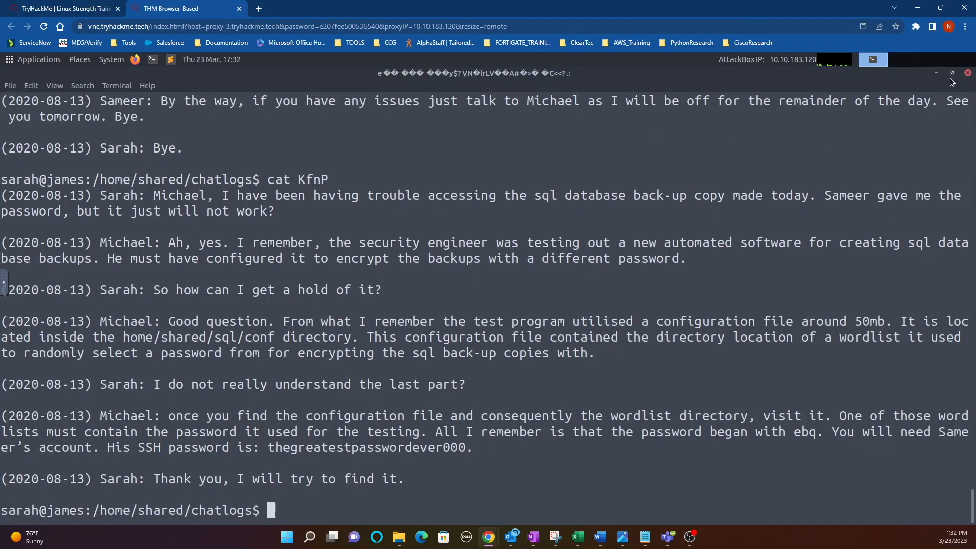
{"action": "mouse_move", "coordinate": [950, 73]}
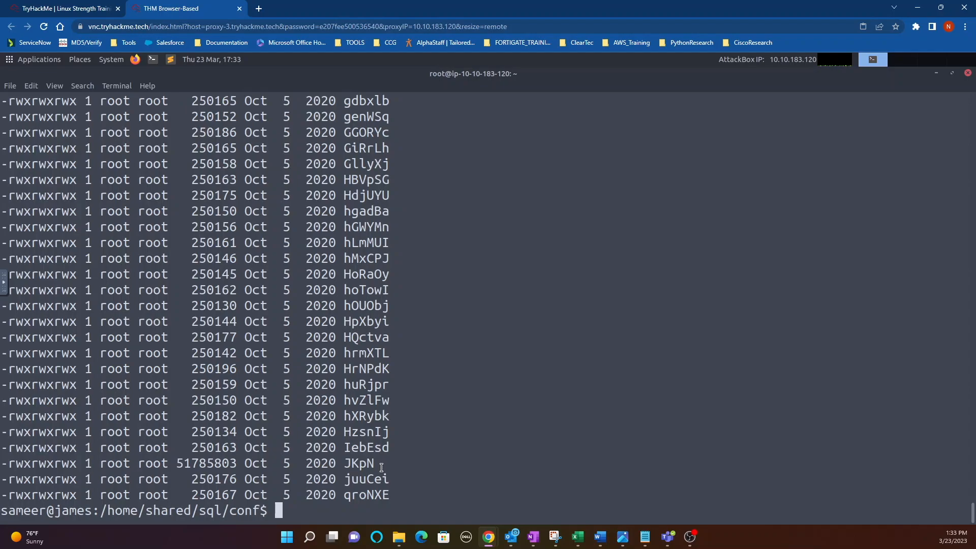
{"action": "mouse_move", "coordinate": [363, 465]}
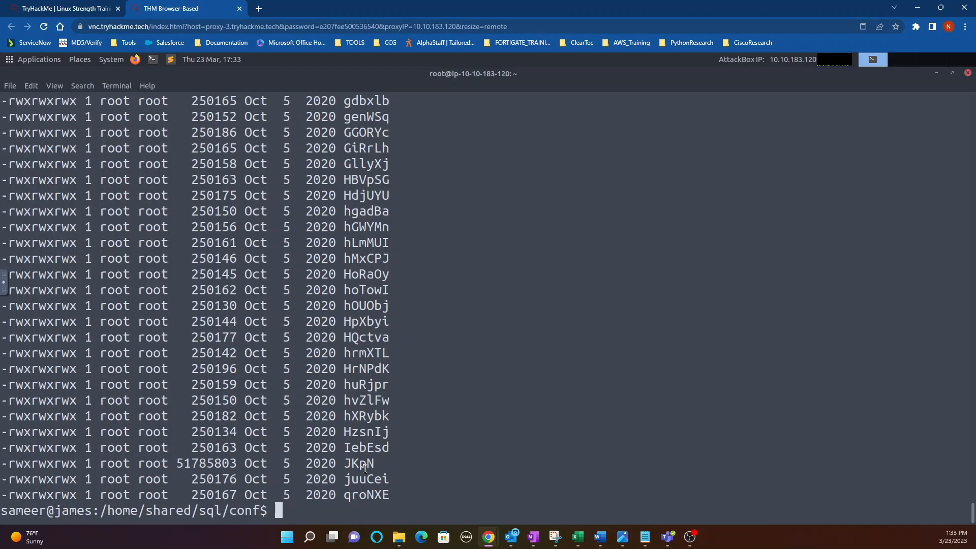
Step: Open JKpN in nano and copy its encoded wordlist directory string
{"action": "type", "text": "nano"}
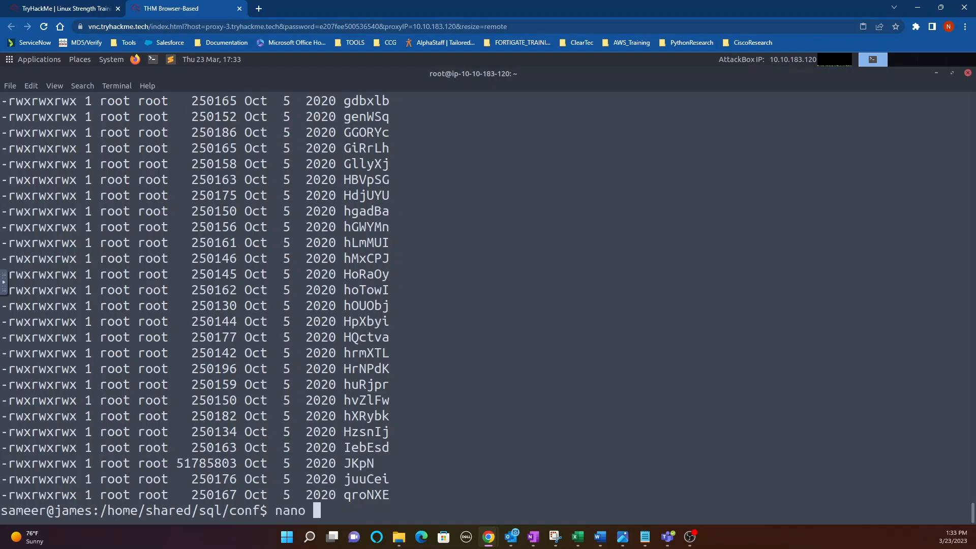
{"action": "type", "text": "JKp"}
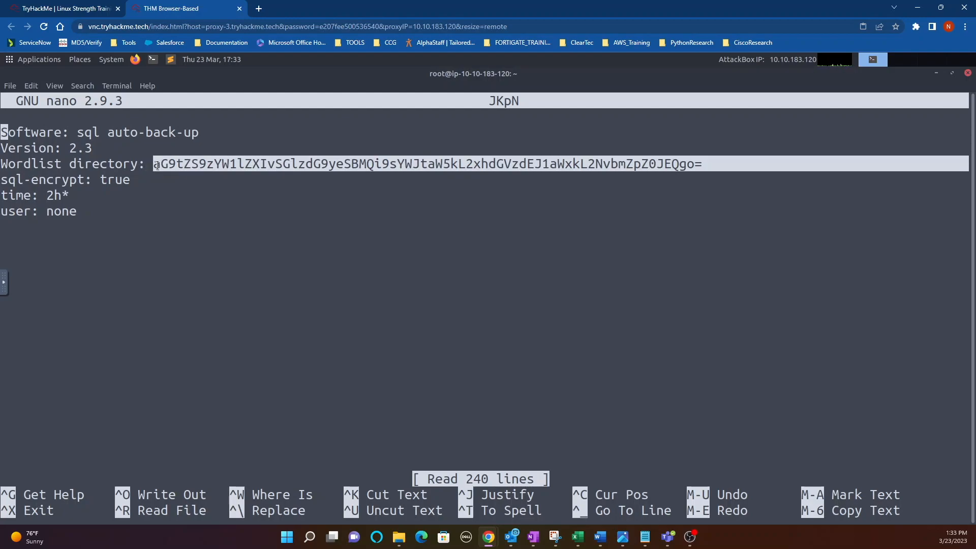
{"action": "left_click", "coordinate": [30, 86]}
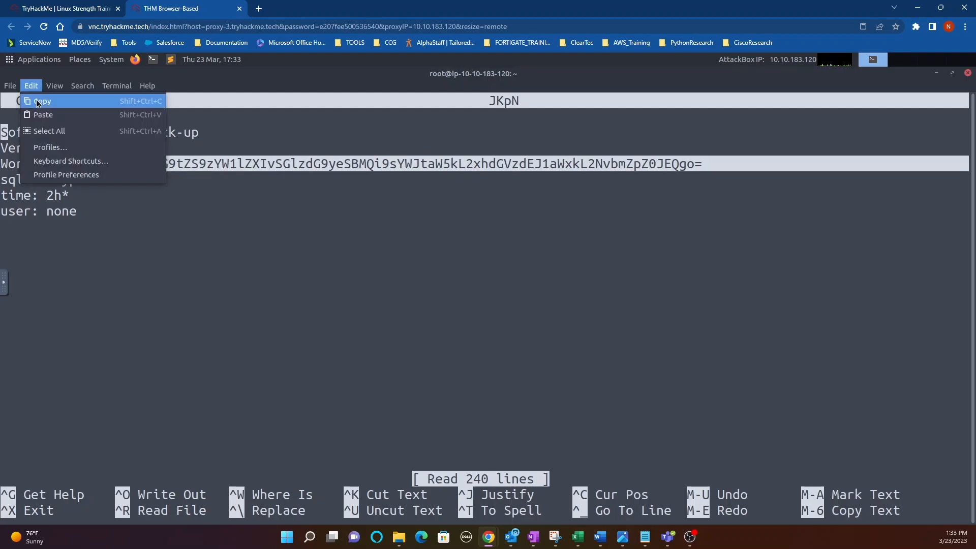
{"action": "left_click", "coordinate": [42, 101]}
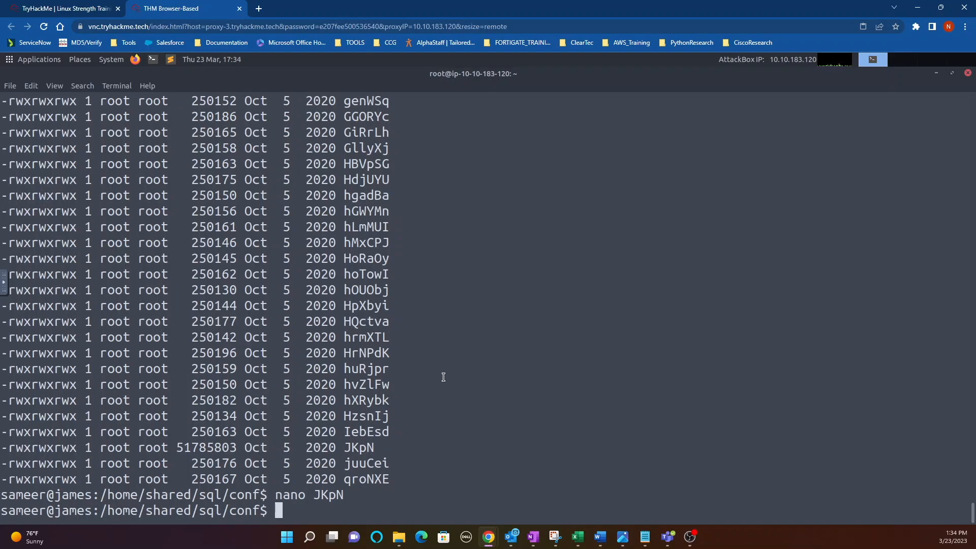
Step: Base64-decode the string to get /home/sameer/History LB/labmind/latestBuild/configBDB
{"action": "type", "text": "echo"}
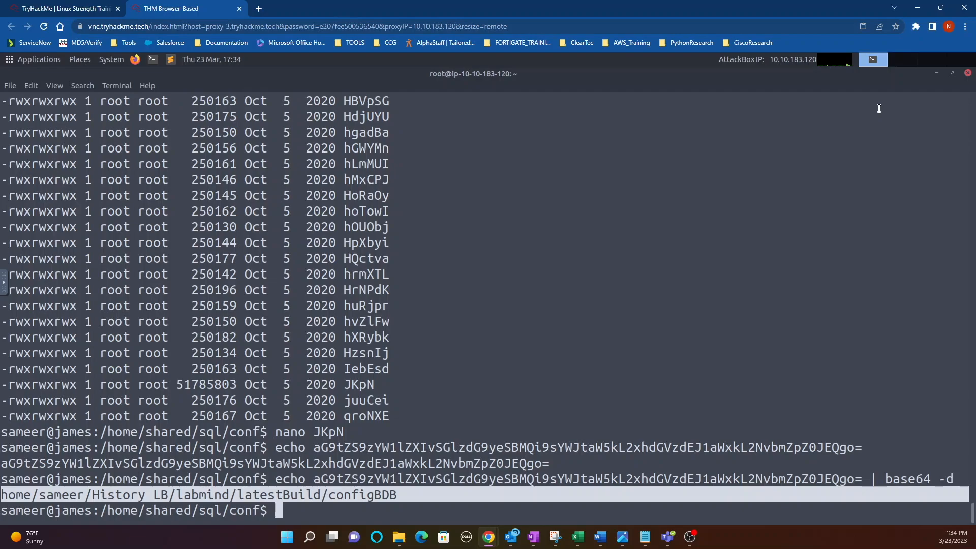
{"action": "type", "text": "cd"}
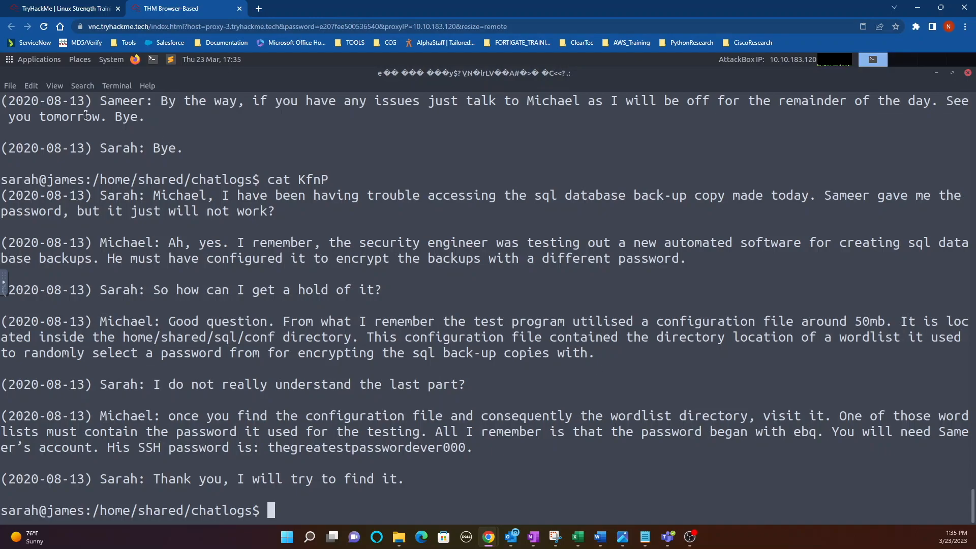
Step: Grep configBDB recursively for 'ebq', finding pLmjwi, LmqAQl and Ulpsmt
{"action": "left_click", "coordinate": [62, 8]}
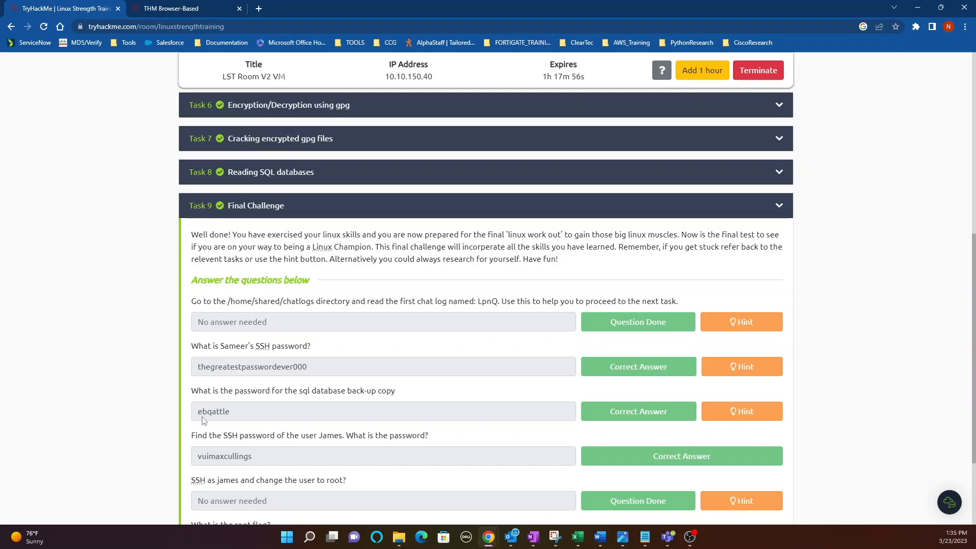
{"action": "left_click", "coordinate": [168, 9]}
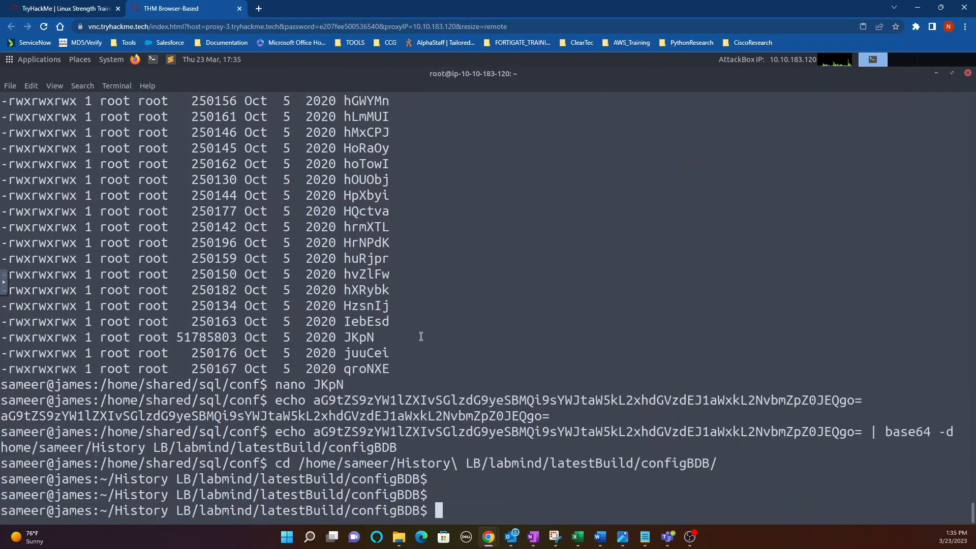
{"action": "type", "text": "g"}
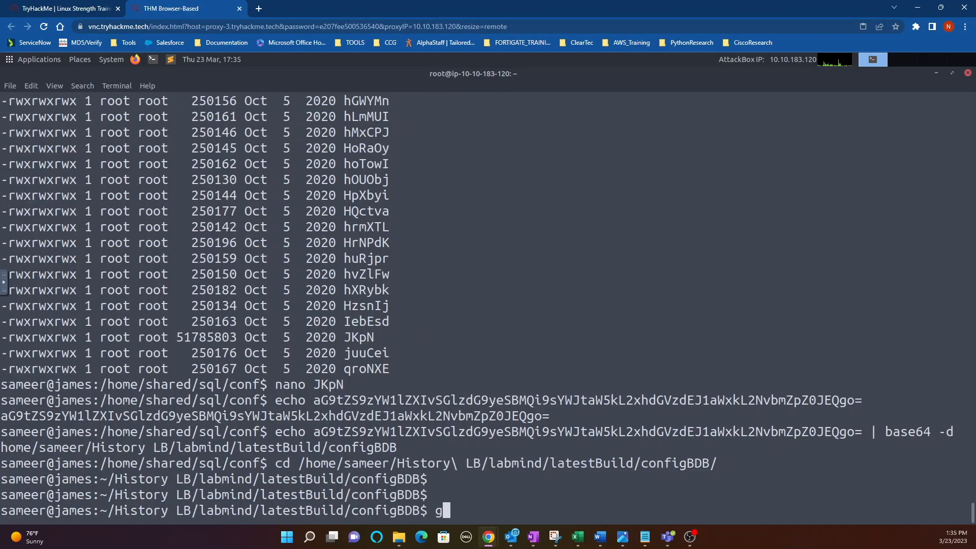
{"action": "type", "text": "grep -iRl 'ebq' 2>>/dev/null"}
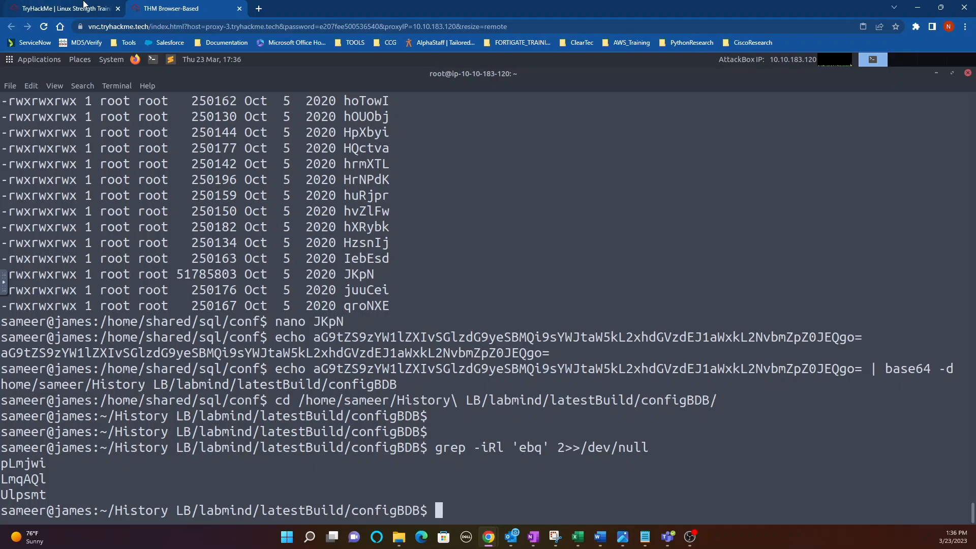
{"action": "left_click", "coordinate": [62, 8]}
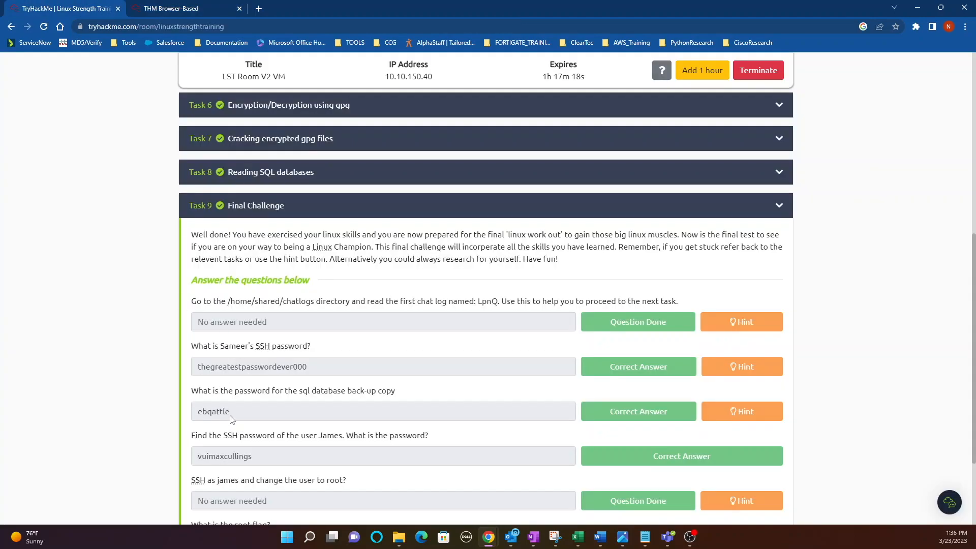
{"action": "mouse_move", "coordinate": [206, 421]}
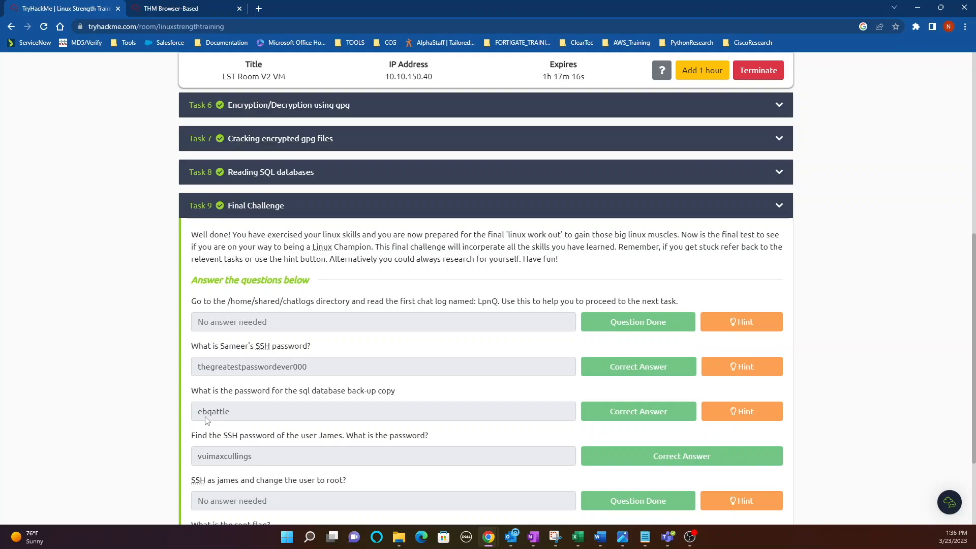
{"action": "mouse_move", "coordinate": [218, 420]}
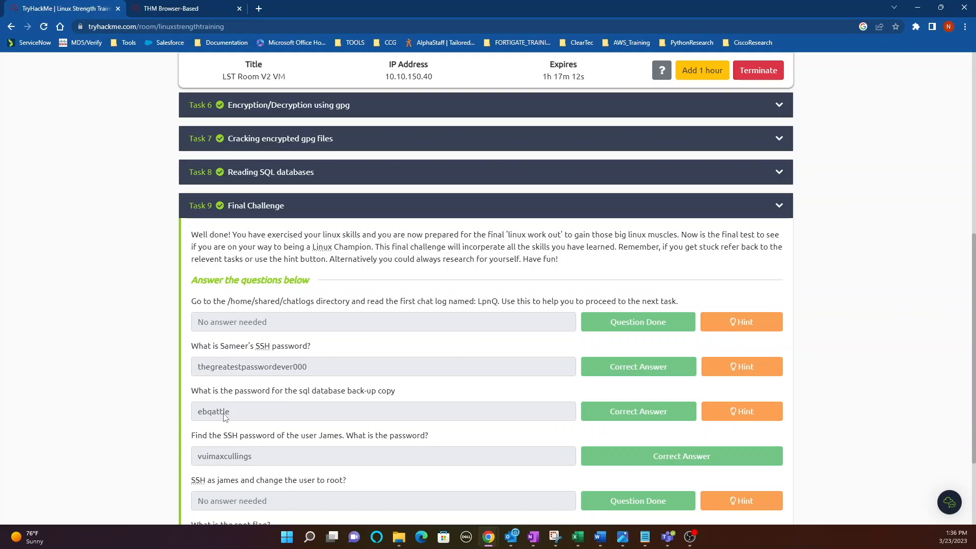
{"action": "mouse_move", "coordinate": [235, 416]}
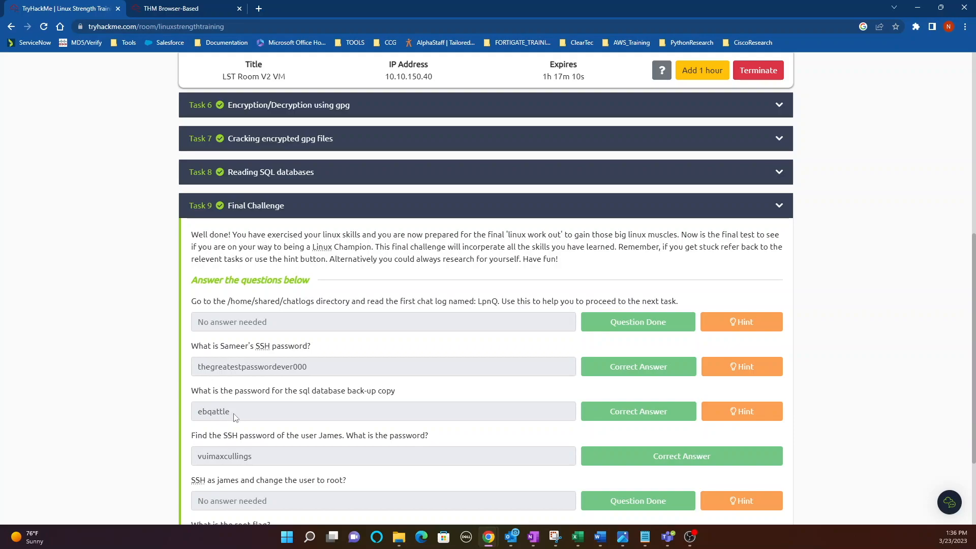
{"action": "double_click", "coordinate": [213, 411]}
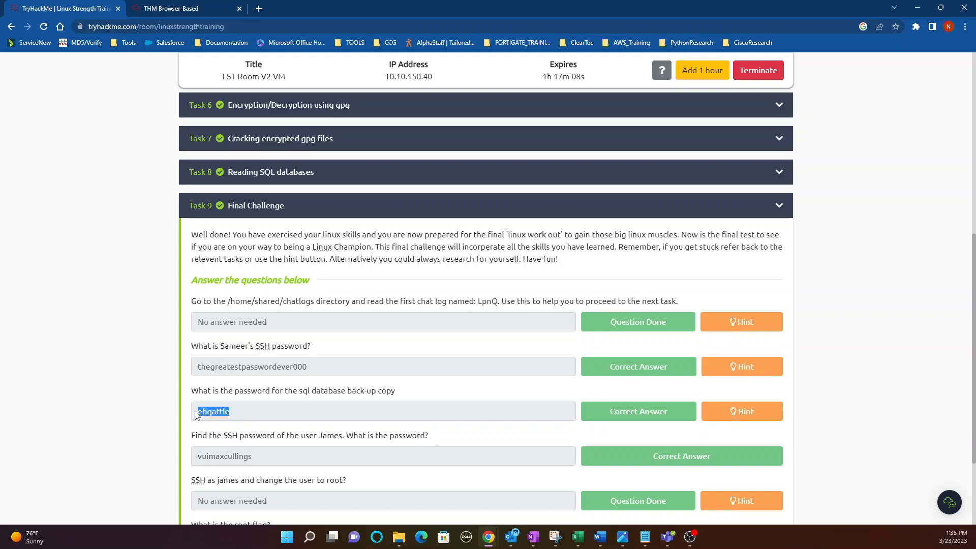
{"action": "left_click", "coordinate": [168, 8]}
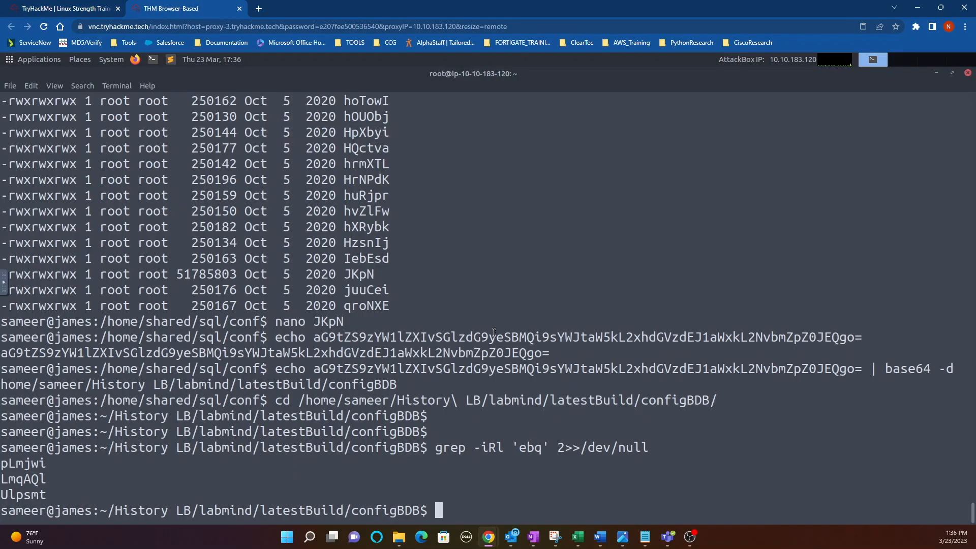
Step: Filter the Ulpsmt wordlist for 'ebq', showing four candidates including ebqattle
{"action": "type", "text": "cat Ulpsmt |"}
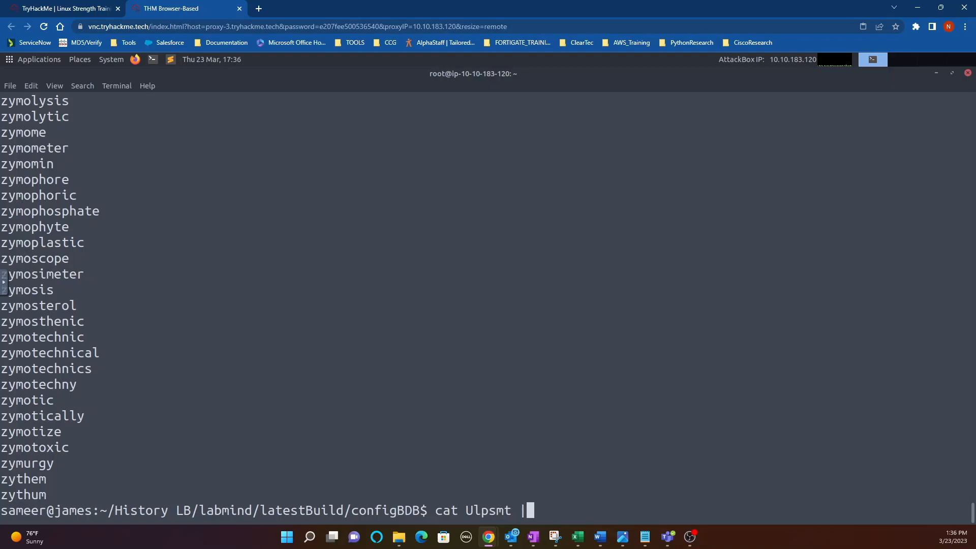
{"action": "type", "text": "grep ebq"}
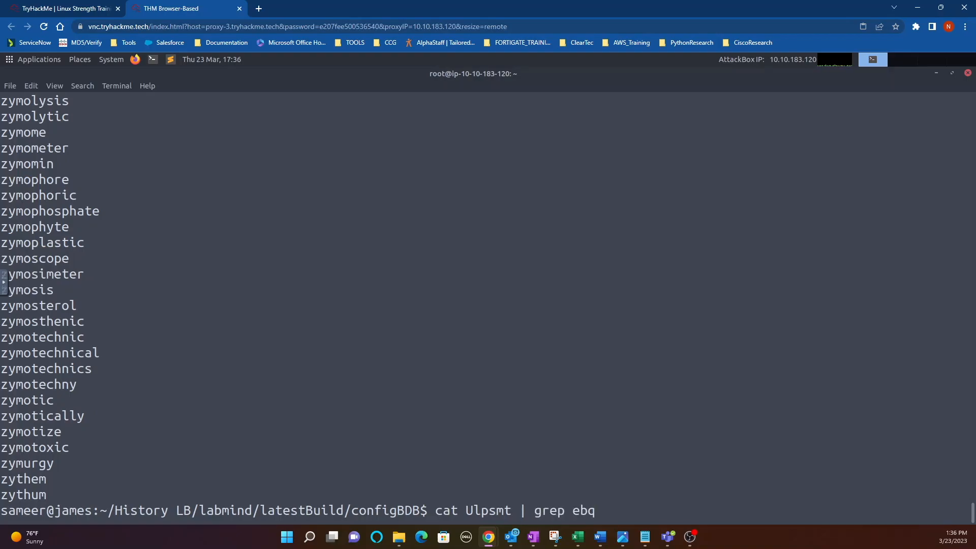
{"action": "key", "text": "Return"}
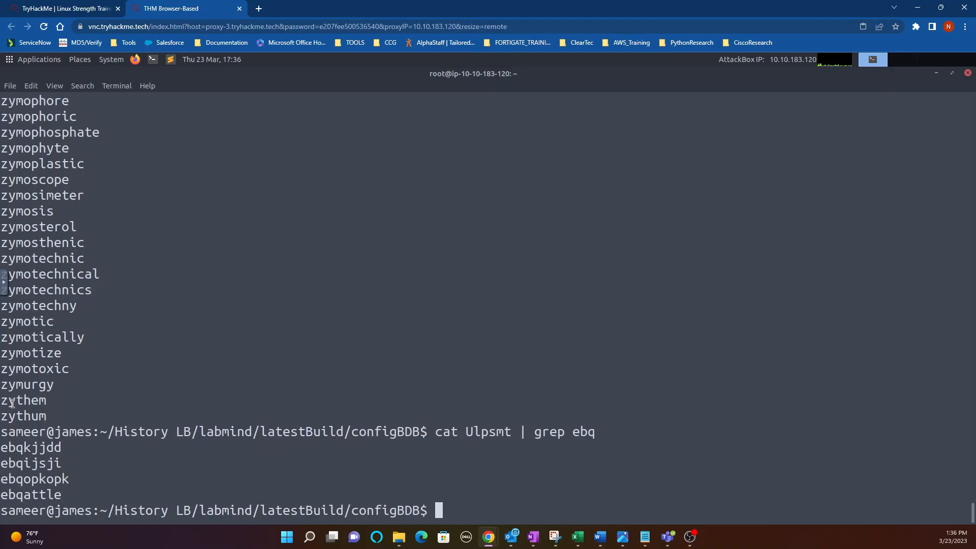
Step: Check the SQL back-up password answer on the room page and return to the AttackBox
{"action": "left_click", "coordinate": [62, 8]}
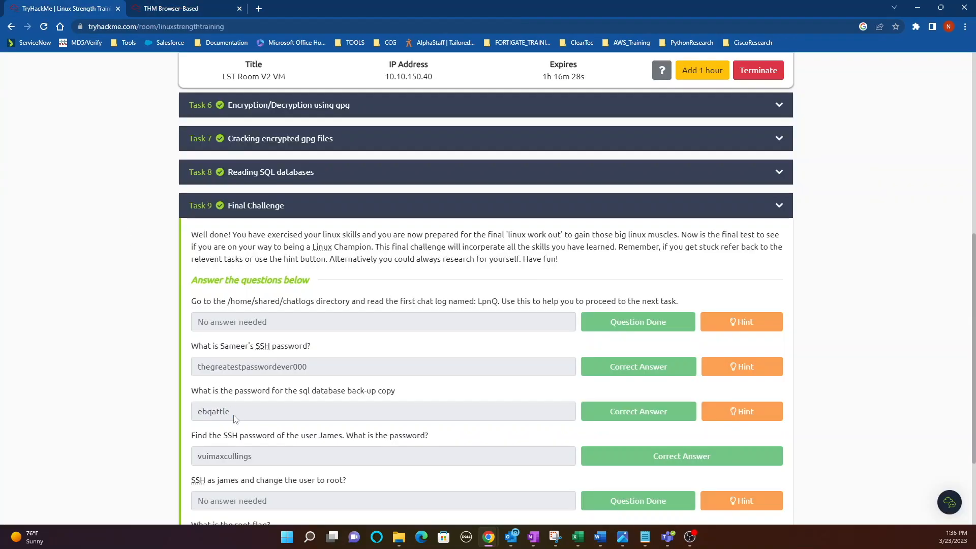
{"action": "double_click", "coordinate": [213, 411]}
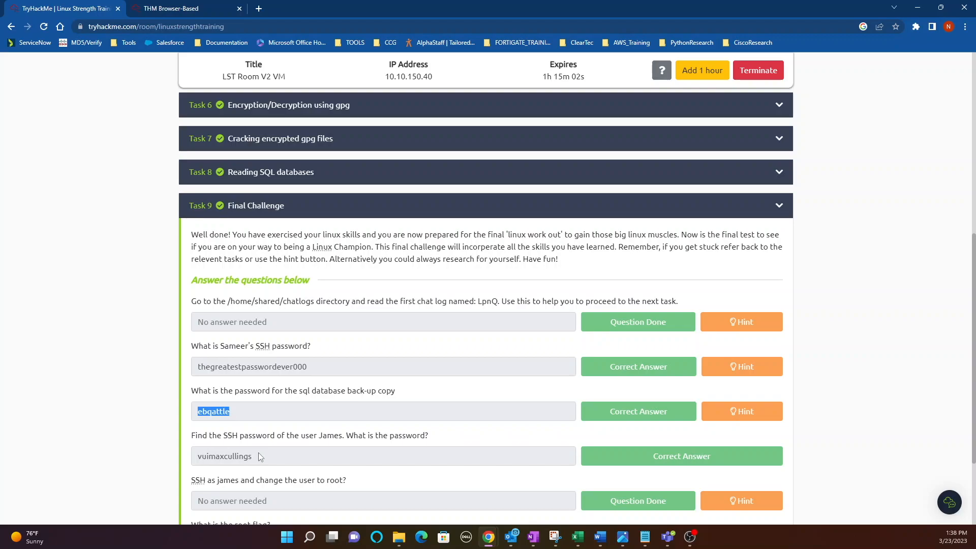
{"action": "mouse_move", "coordinate": [346, 447]}
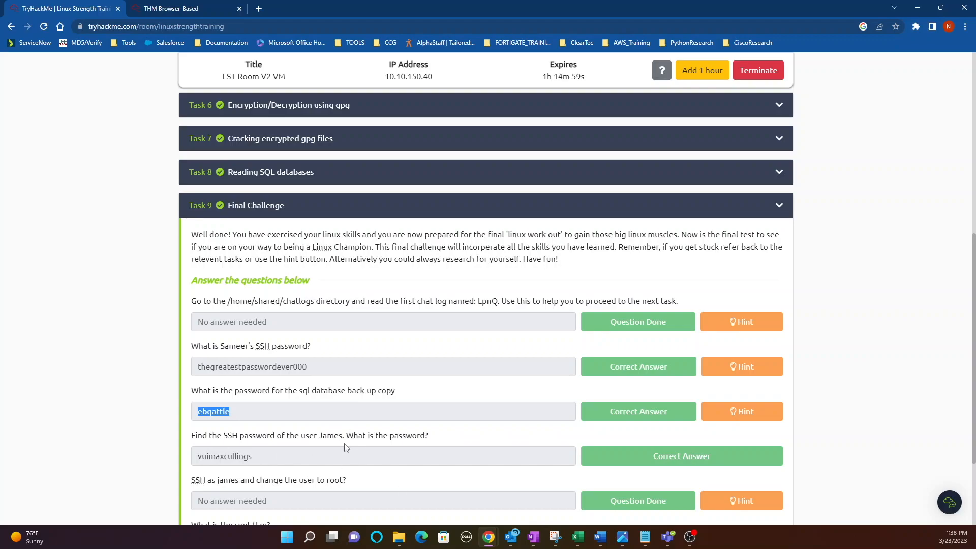
{"action": "left_click", "coordinate": [180, 8]}
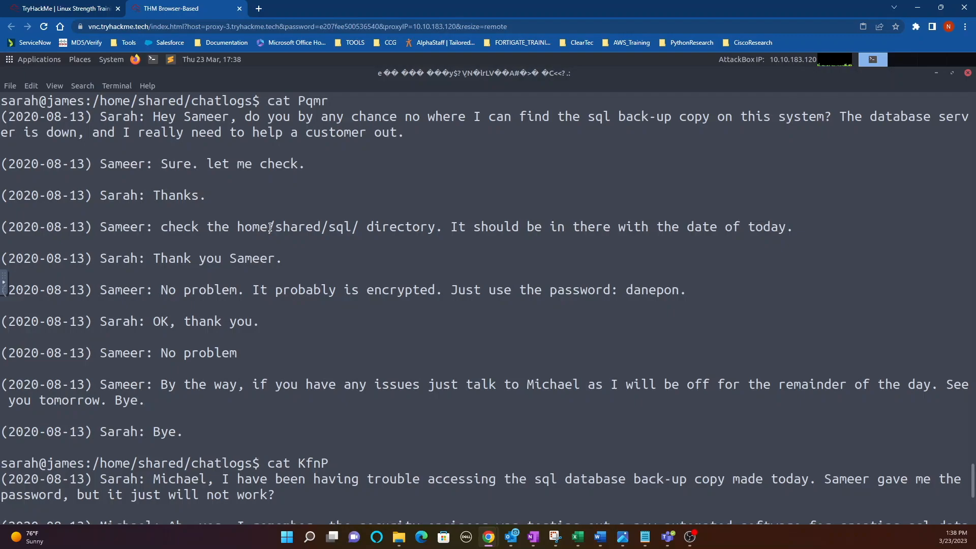
{"action": "mouse_move", "coordinate": [326, 230]}
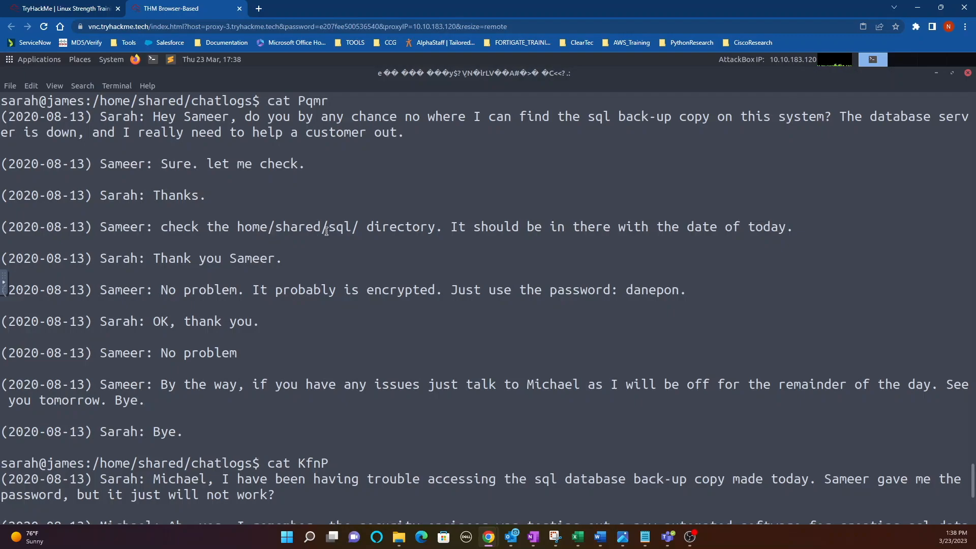
{"action": "mouse_move", "coordinate": [449, 232]}
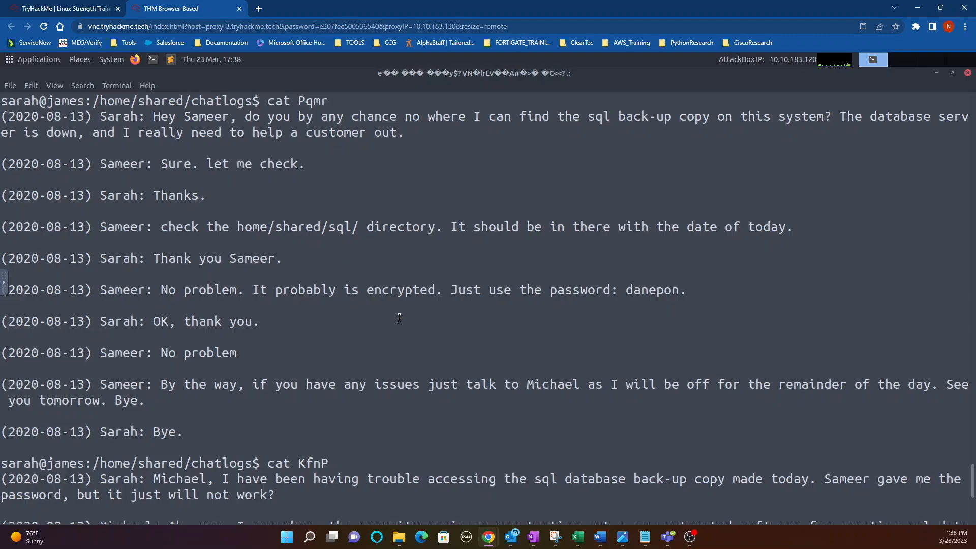
{"action": "mouse_move", "coordinate": [271, 290]}
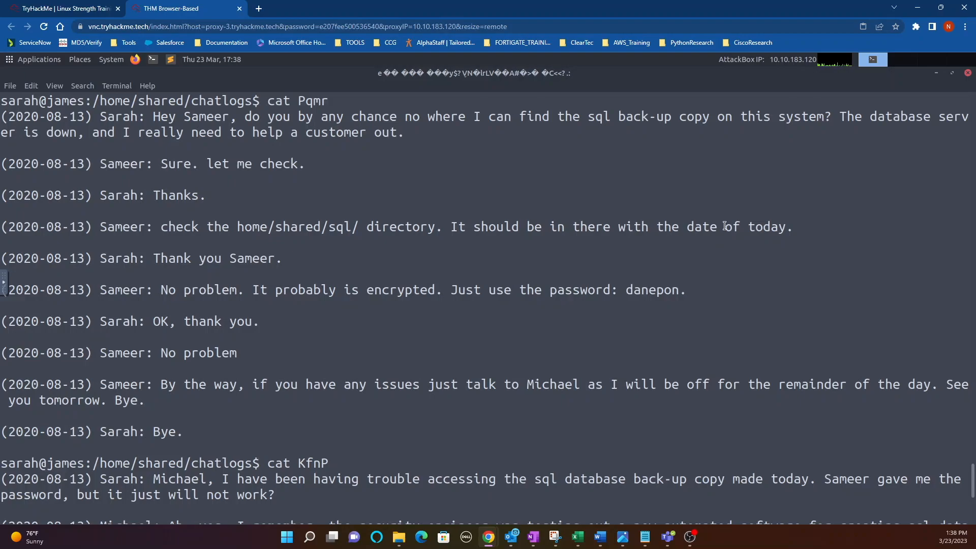
{"action": "mouse_move", "coordinate": [611, 304]}
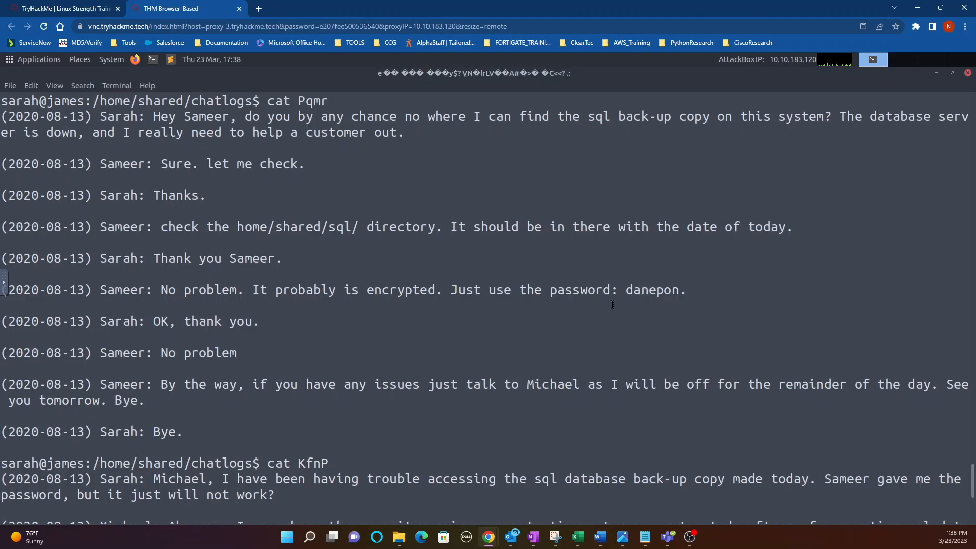
{"action": "mouse_move", "coordinate": [587, 302]}
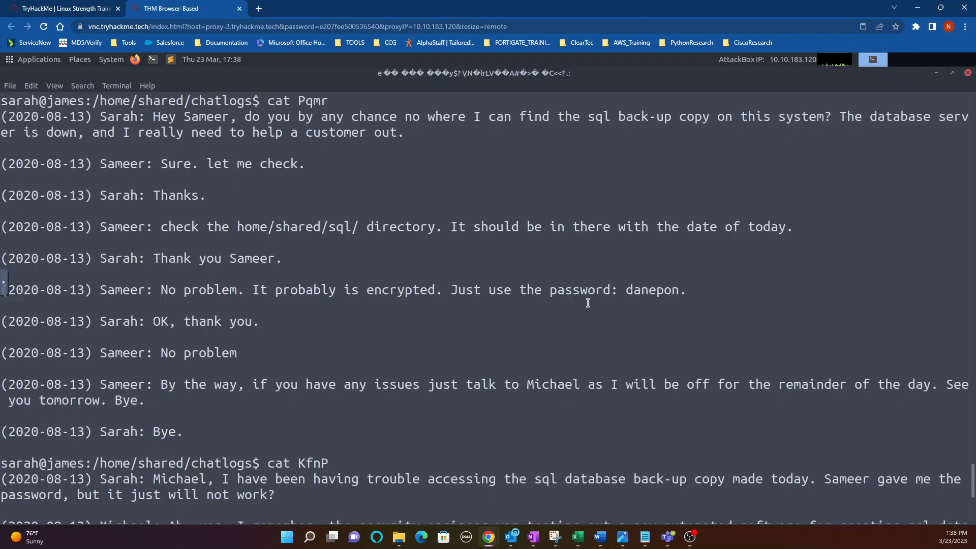
{"action": "mouse_move", "coordinate": [950, 73]}
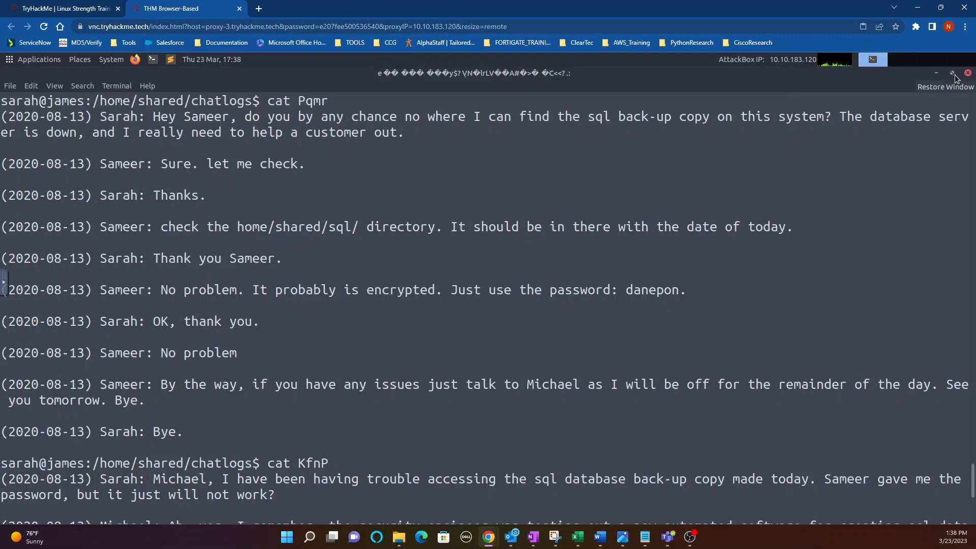
{"action": "mouse_move", "coordinate": [951, 74]}
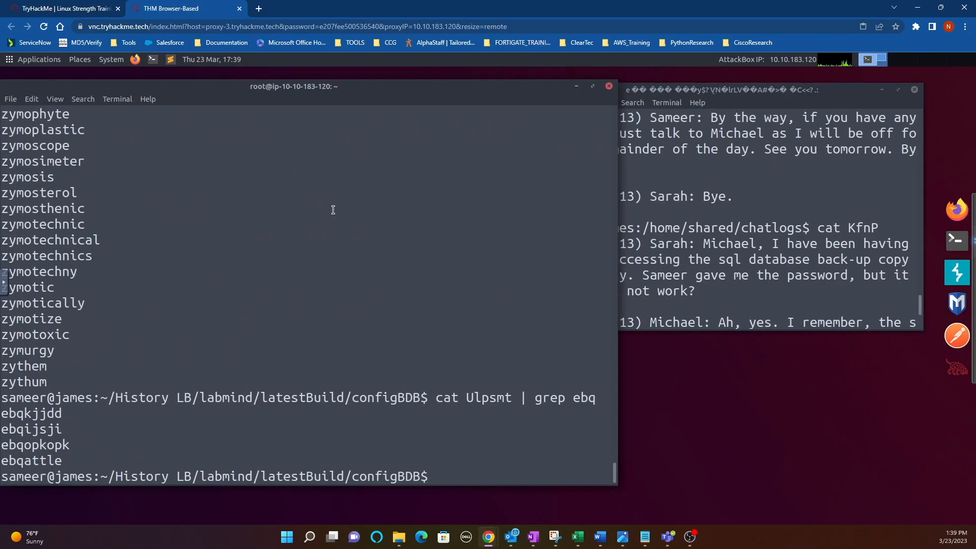
Step: Move into /home/shared/sql and select the listed back-up file names
{"action": "type", "text": "cd"}
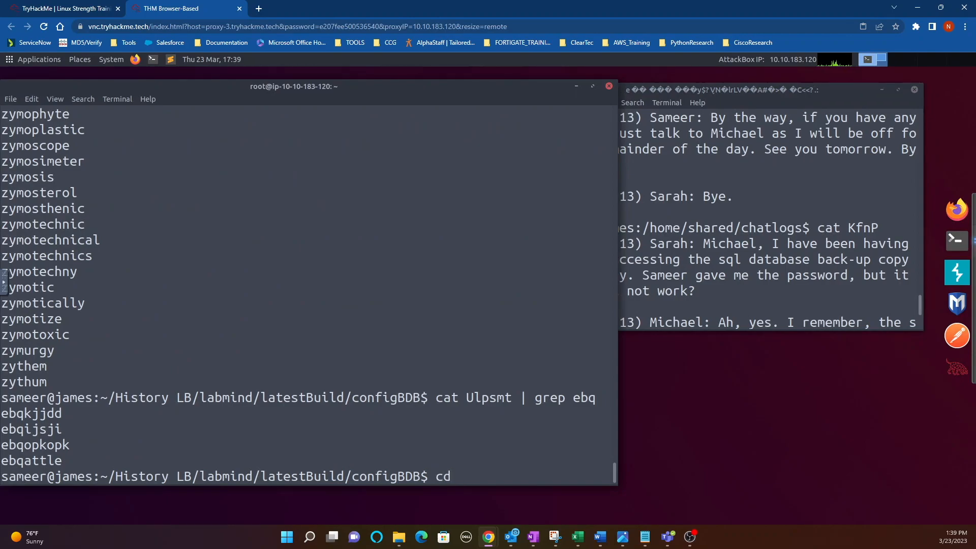
{"action": "type", "text": "/ho"}
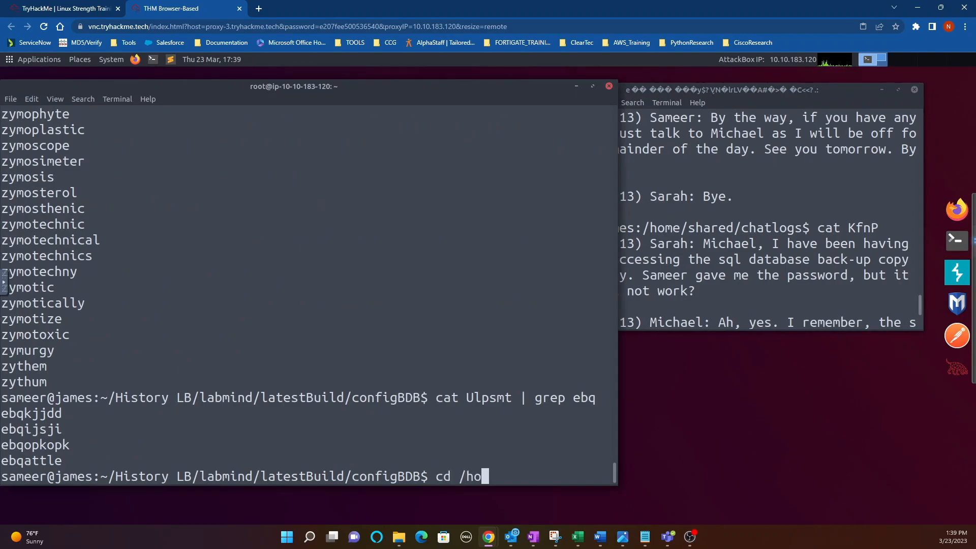
{"action": "type", "text": "me/s"}
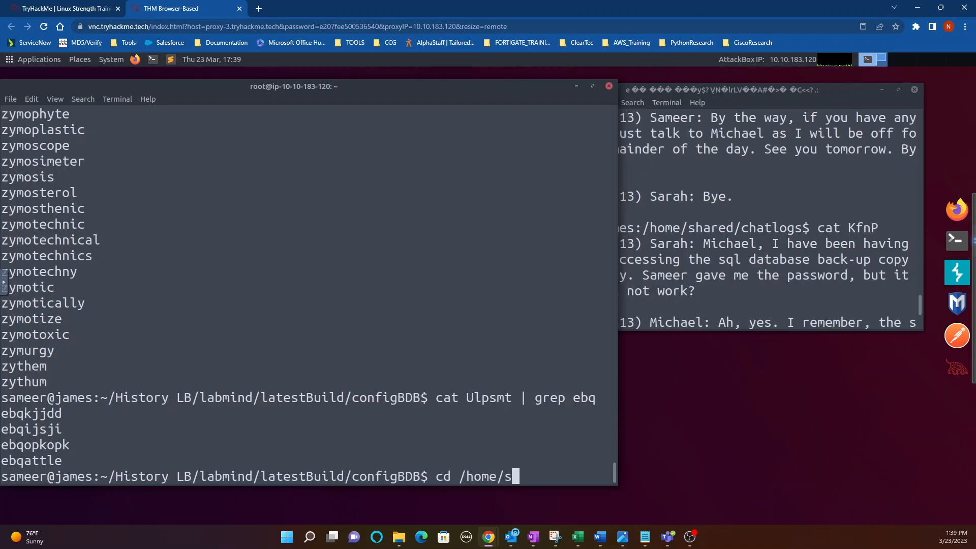
{"action": "type", "text": "hared/sql/"}
{"action": "type", "text": "ls"}
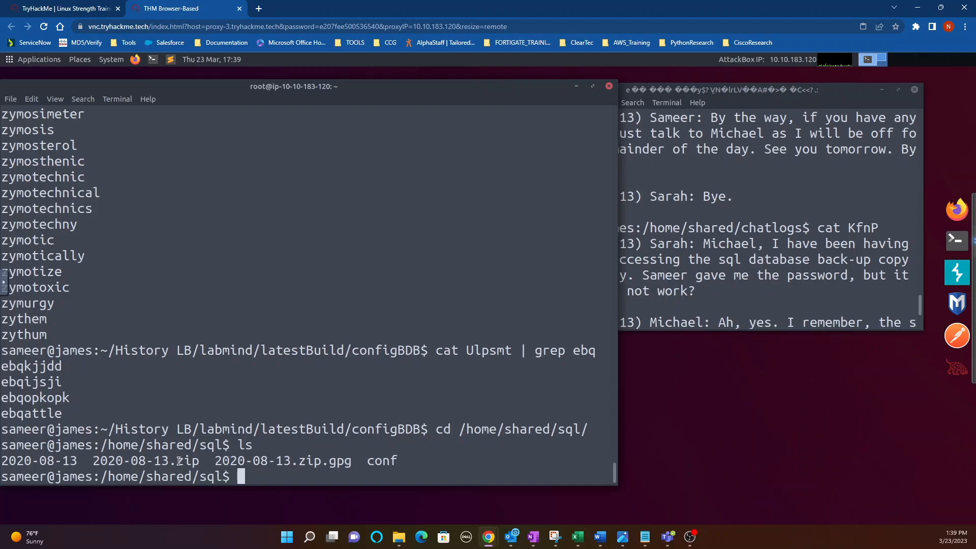
{"action": "left_click_drag", "start_coordinate": [1, 460], "coordinate": [199, 459]}
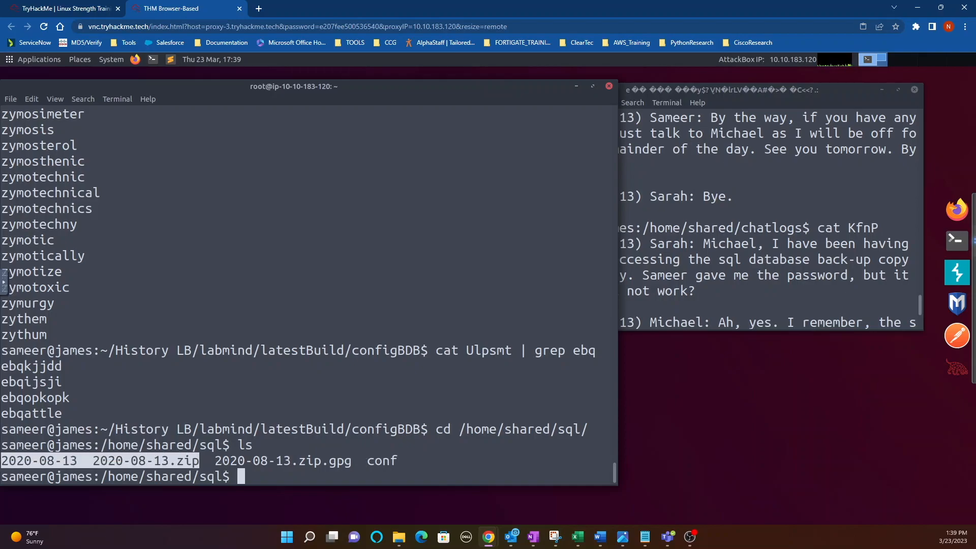
{"action": "mouse_move", "coordinate": [402, 463]}
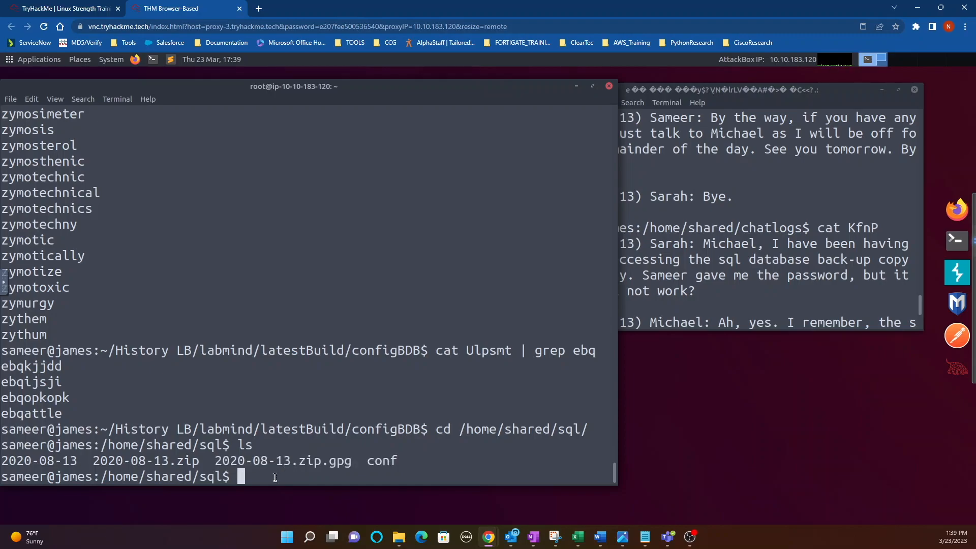
{"action": "mouse_move", "coordinate": [274, 477]}
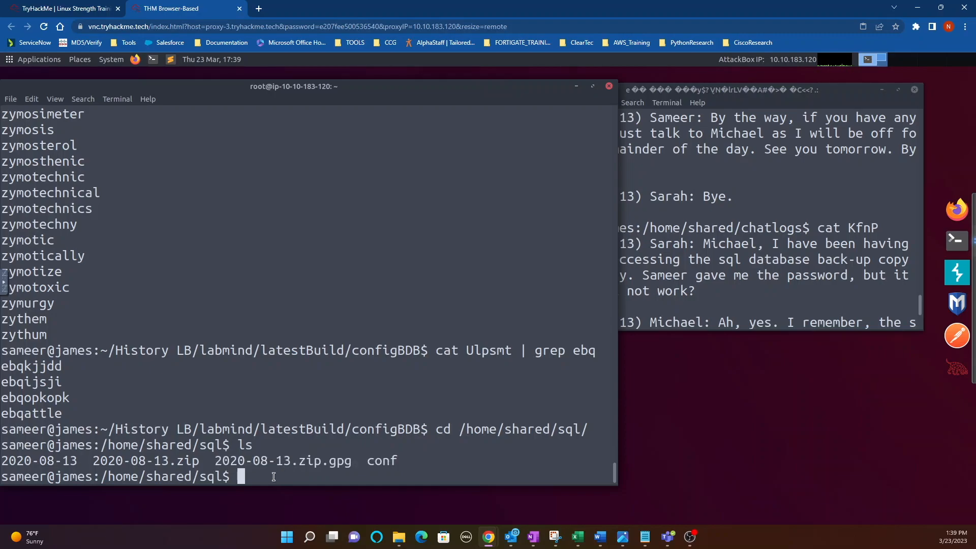
Step: Decrypt 2020-08-13.zip.gpg with its passphrase and unzip it, overwriting existing files
{"action": "type", "text": "gpg"}
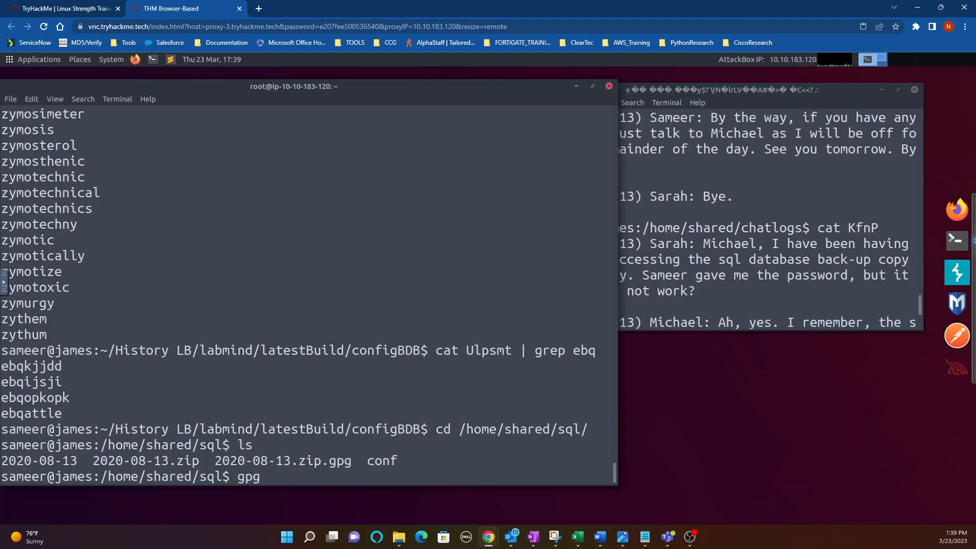
{"action": "key", "text": "Return"}
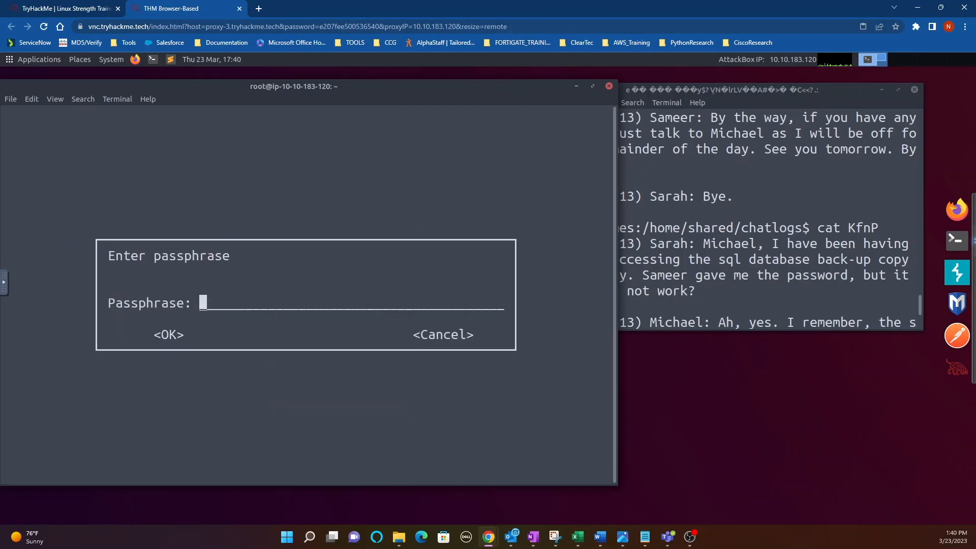
{"action": "type", "text": "K"}
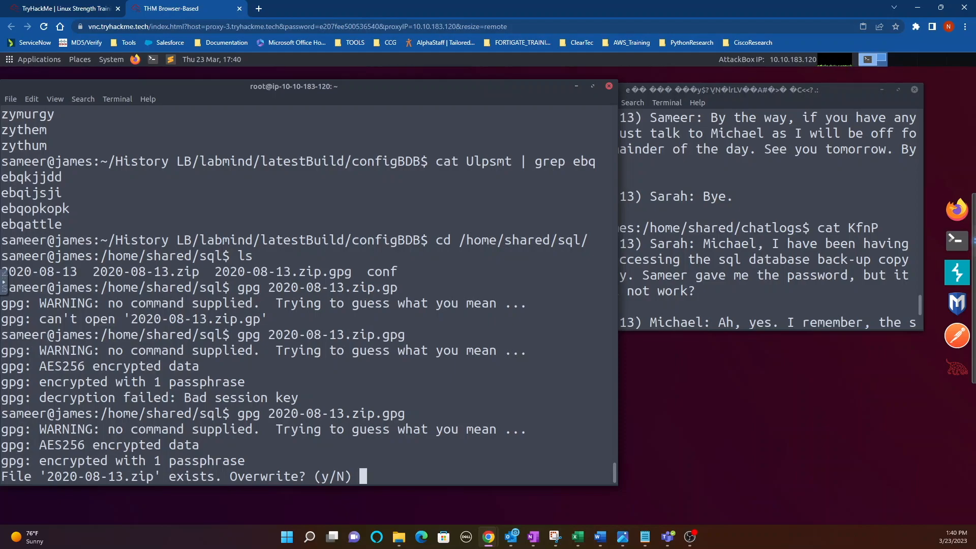
{"action": "type", "text": "y"}
{"action": "type", "text": "unzip 2020-08-13.zip"}
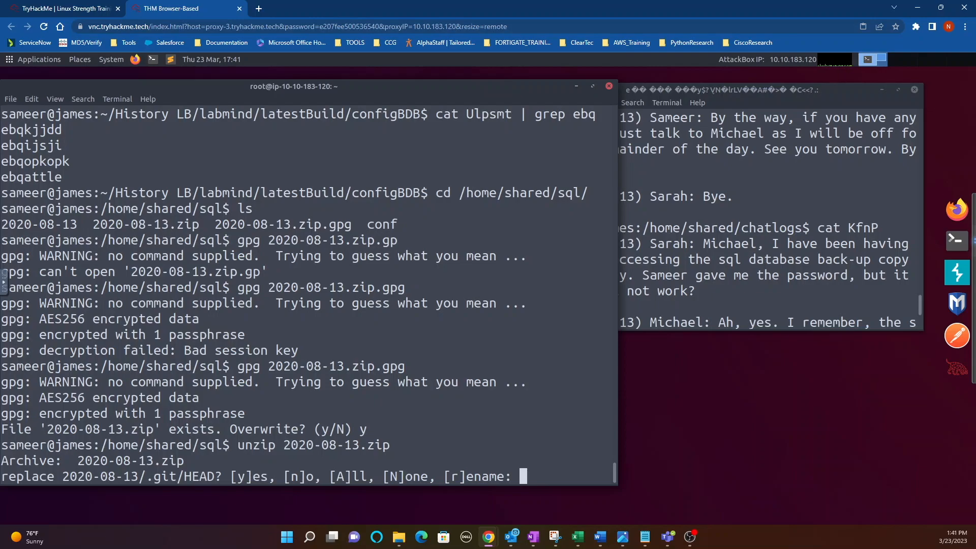
{"action": "type", "text": "y"}
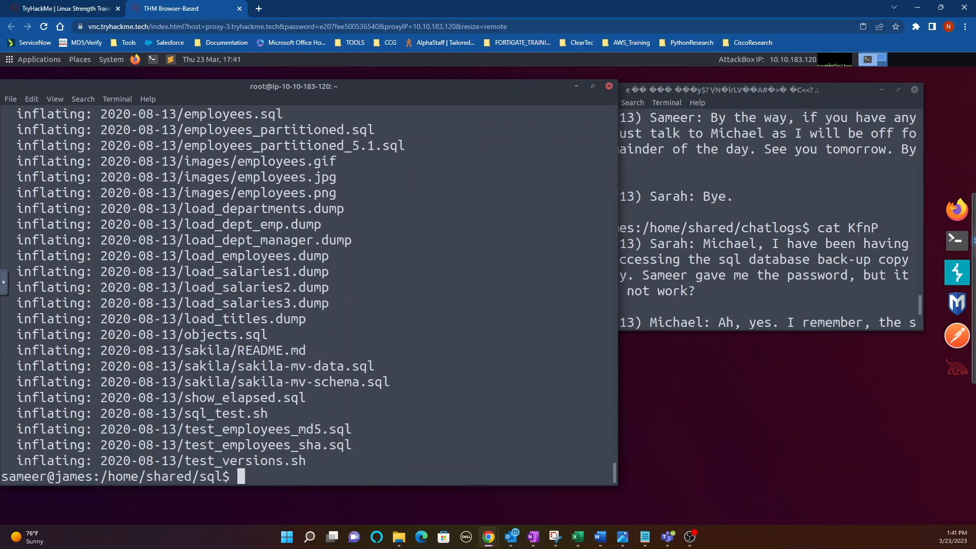
Step: Enter the extracted 2020-08-13 folder and glance at the room's task questions
{"action": "type", "text": "ls"}
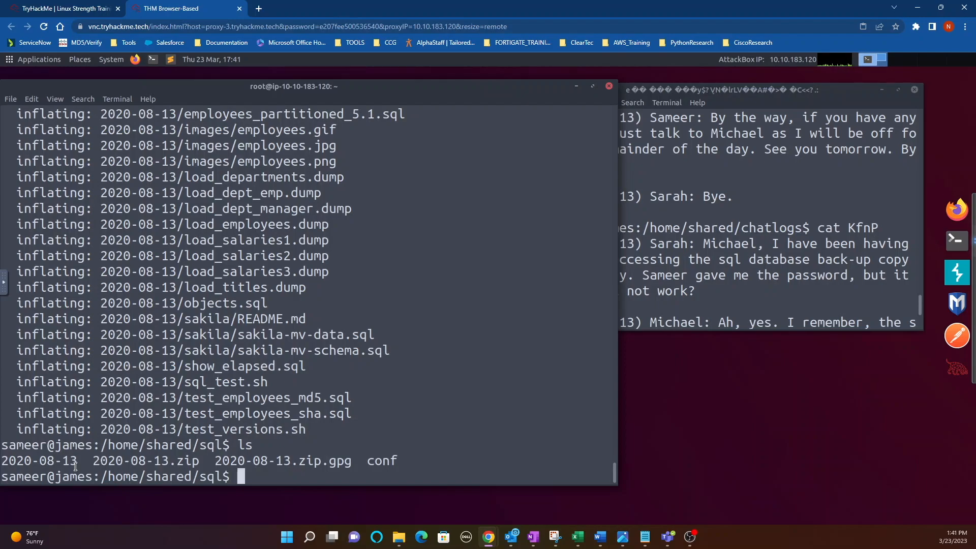
{"action": "double_click", "coordinate": [38, 461]}
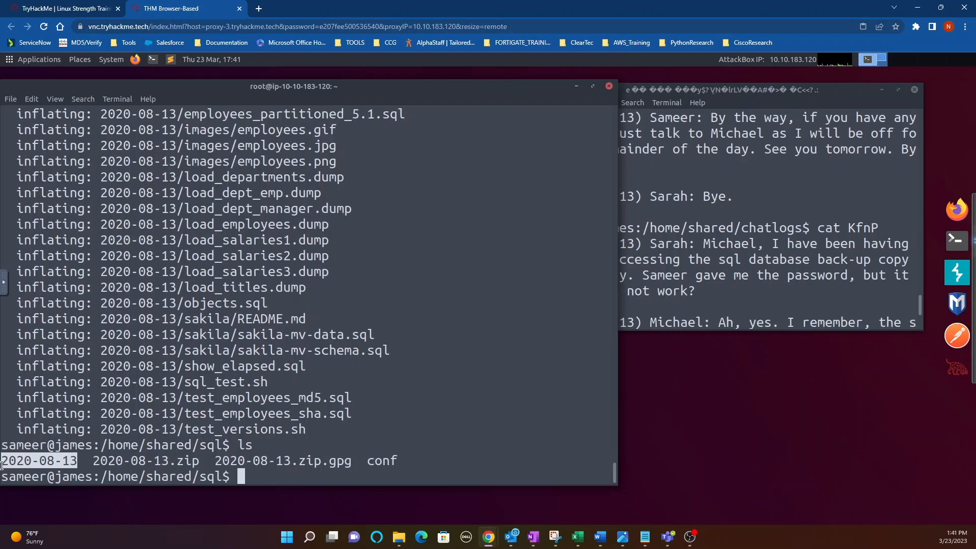
{"action": "type", "text": "cat 2020-08-13"}
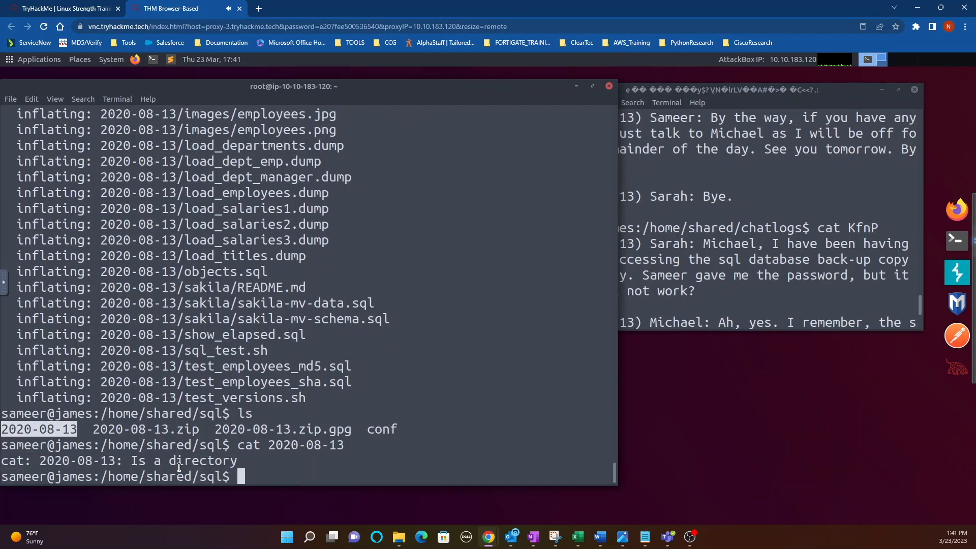
{"action": "type", "text": "cd"}
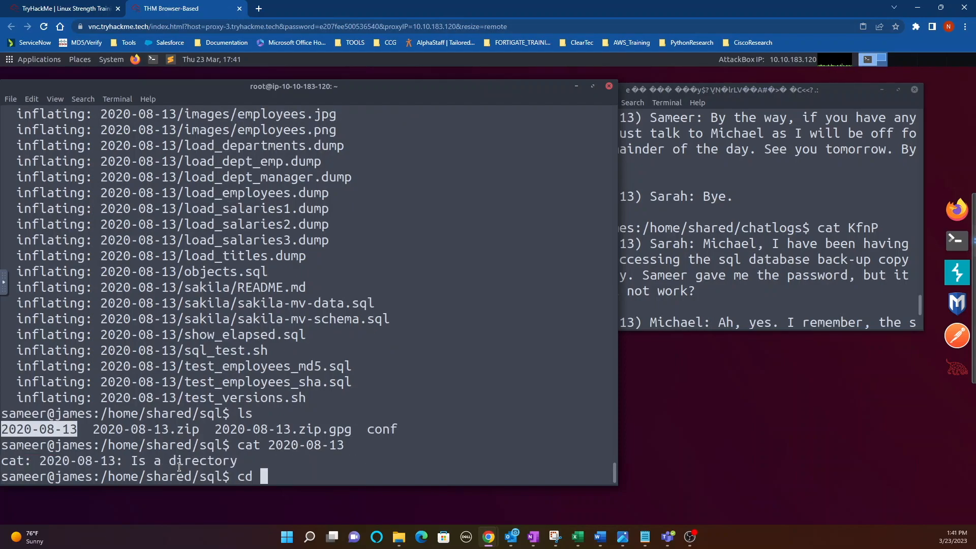
{"action": "type", "text": "2020-08-13/"}
{"action": "type", "text": "ls"}
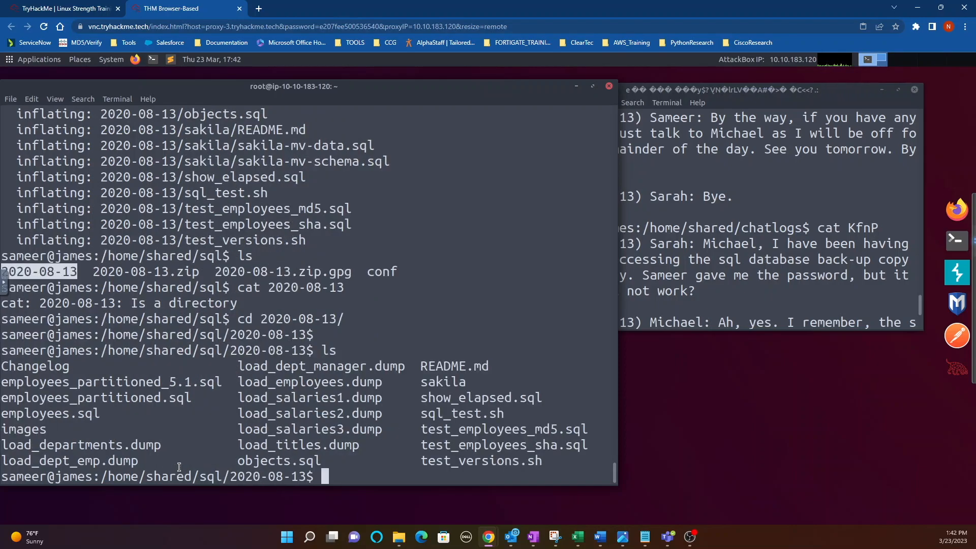
{"action": "left_click", "coordinate": [62, 8]}
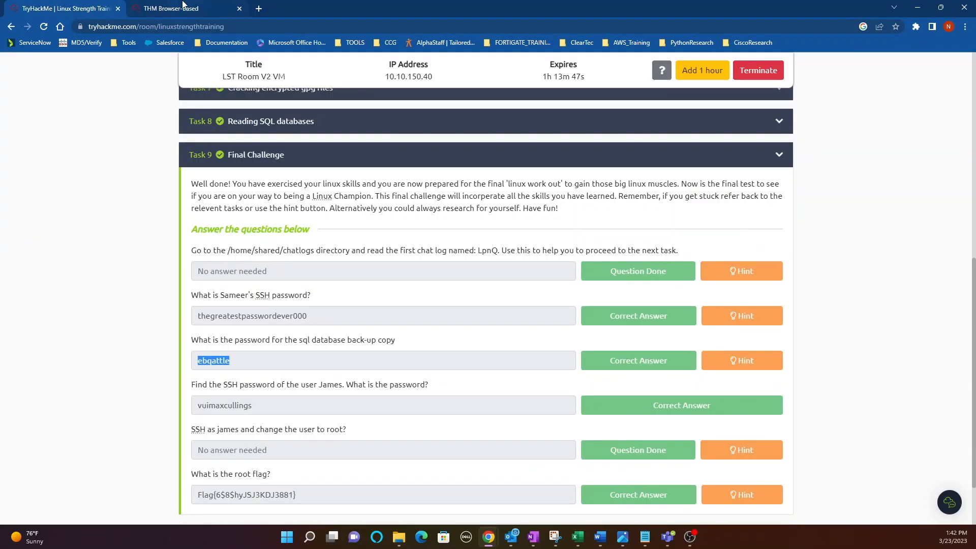
{"action": "left_click", "coordinate": [181, 8]}
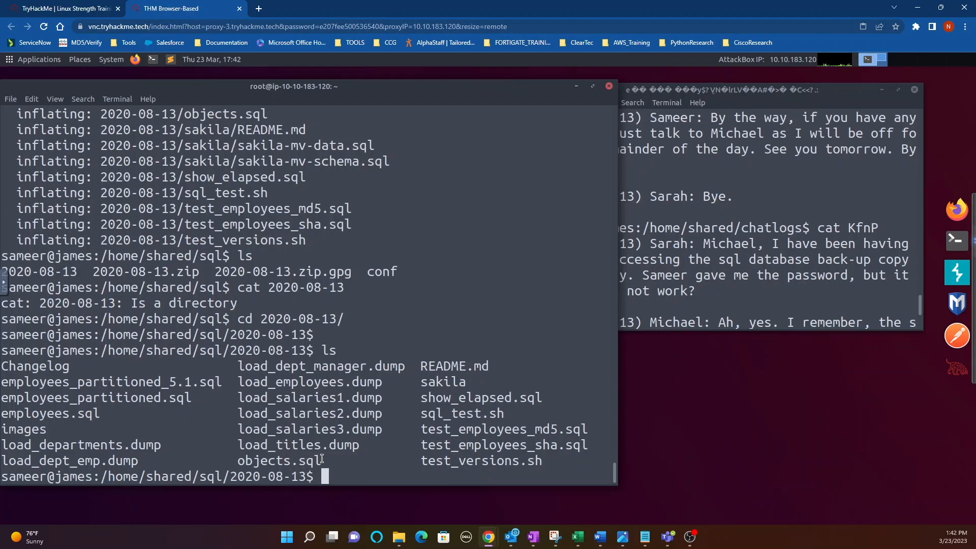
Step: Search the files for 'James' with grep -iRl, then print load_employees.dump
{"action": "type", "text": "grep"}
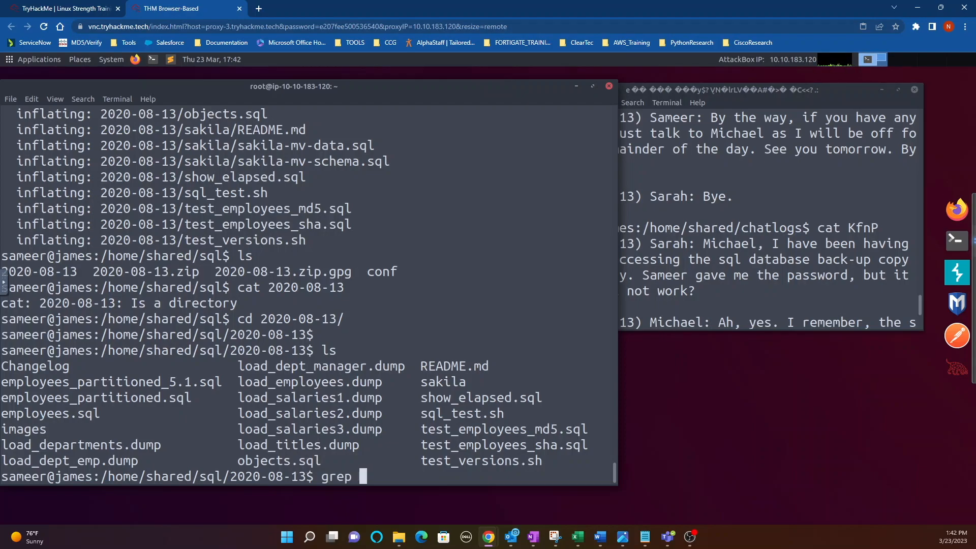
{"action": "type", "text": "-i"}
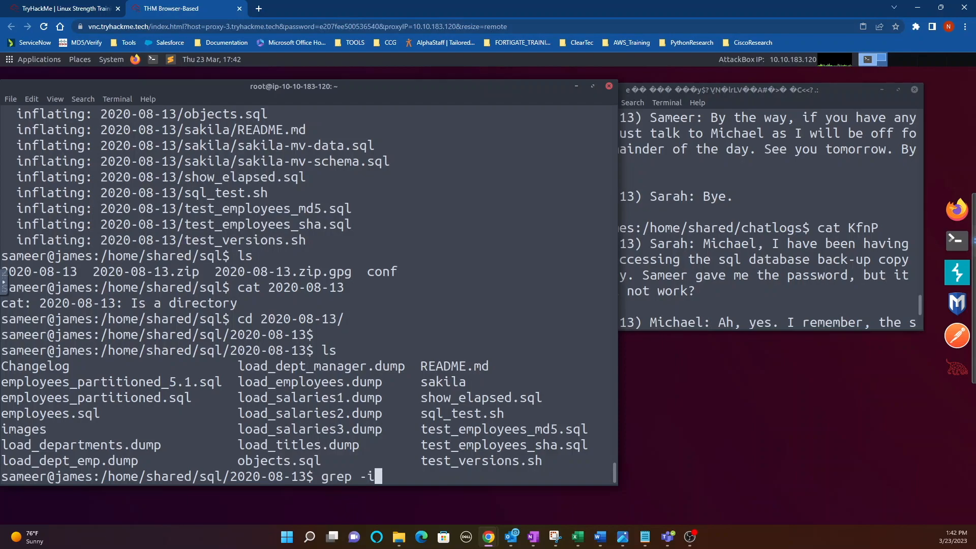
{"action": "type", "text": "Rl"}
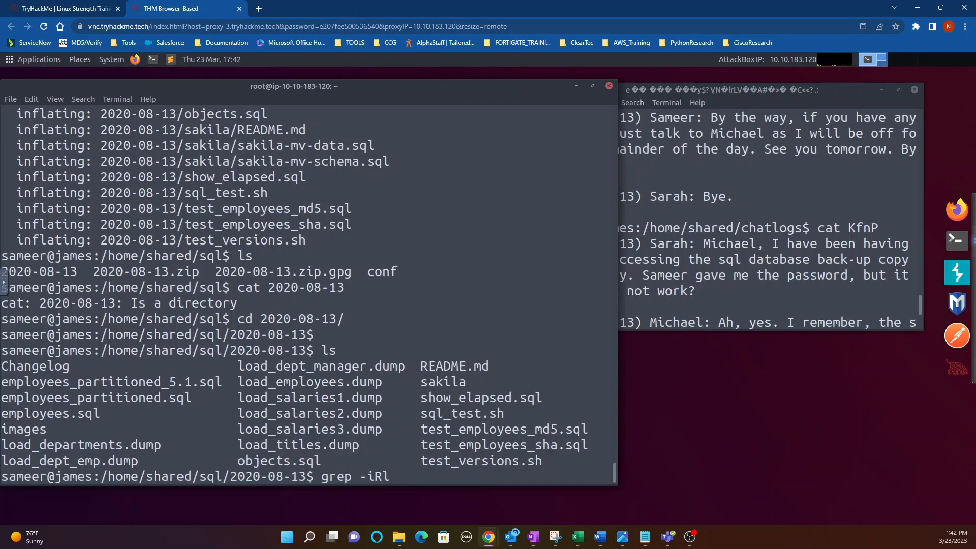
{"action": "type", "text": "' '"}
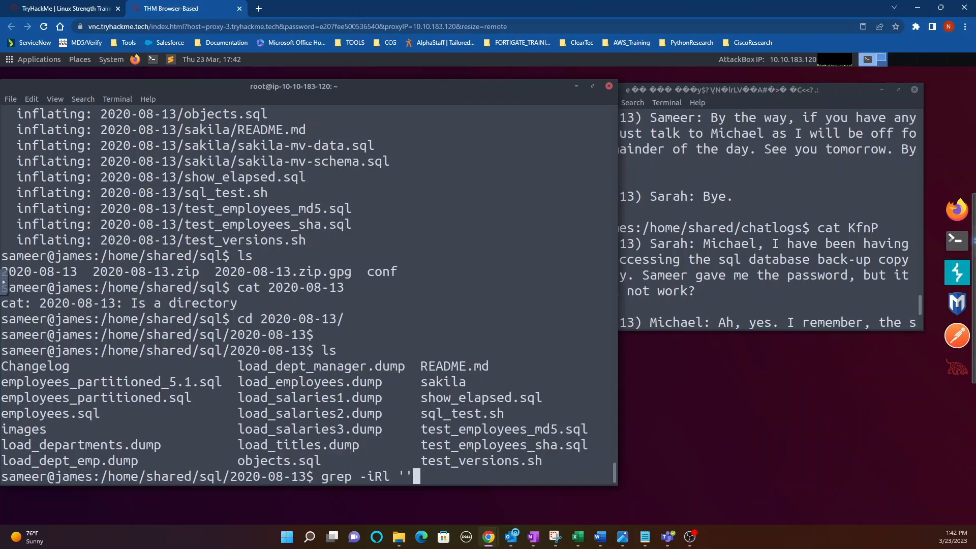
{"action": "type", "text": "James"}
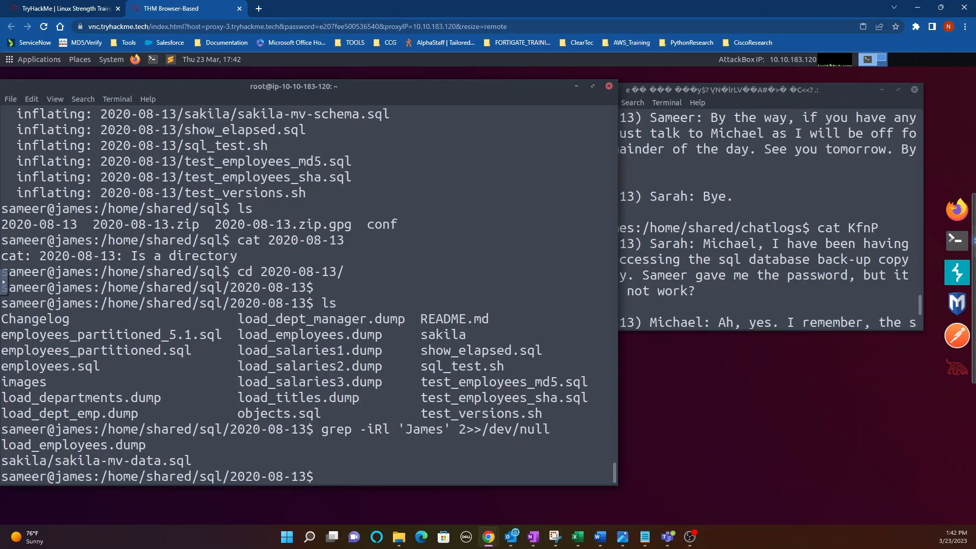
{"action": "type", "text": "cat lo"}
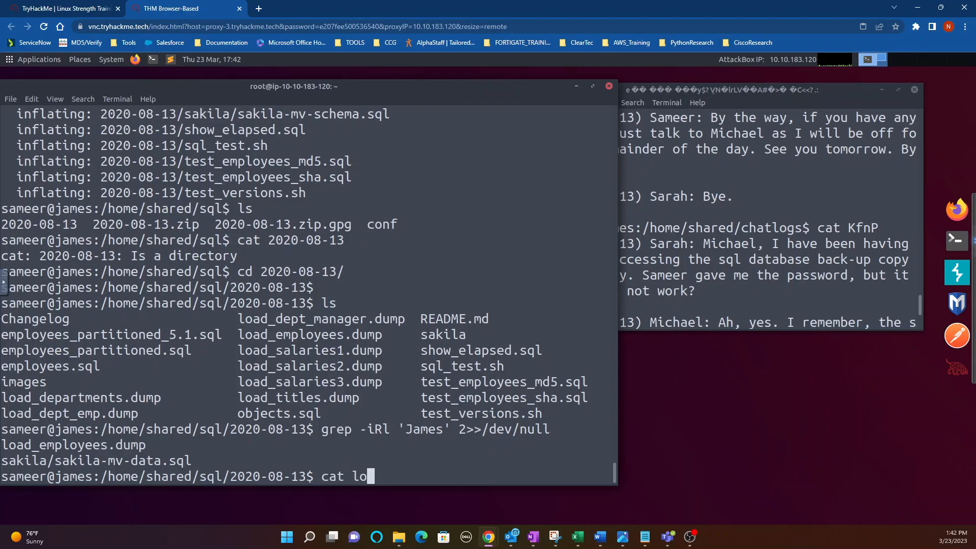
{"action": "type", "text": "ad_"}
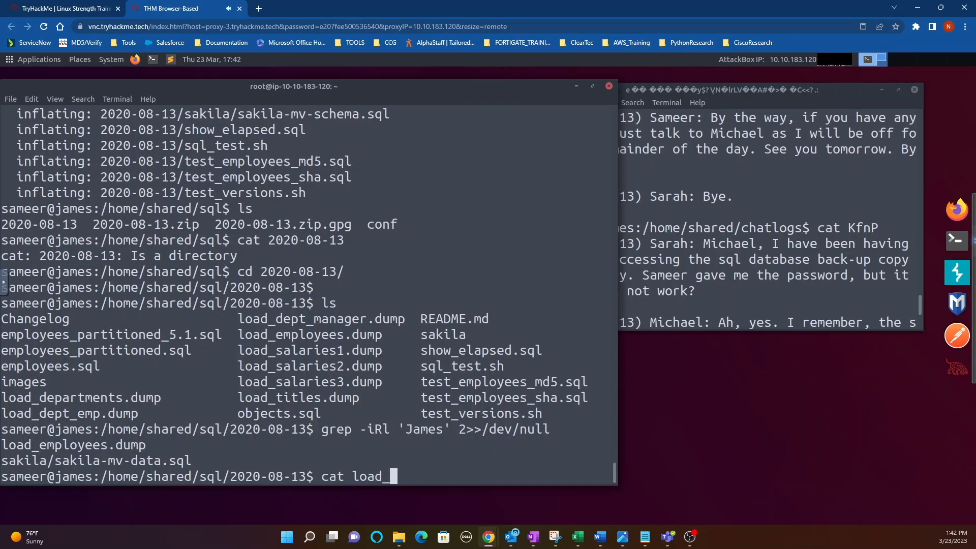
{"action": "type", "text": "empl"}
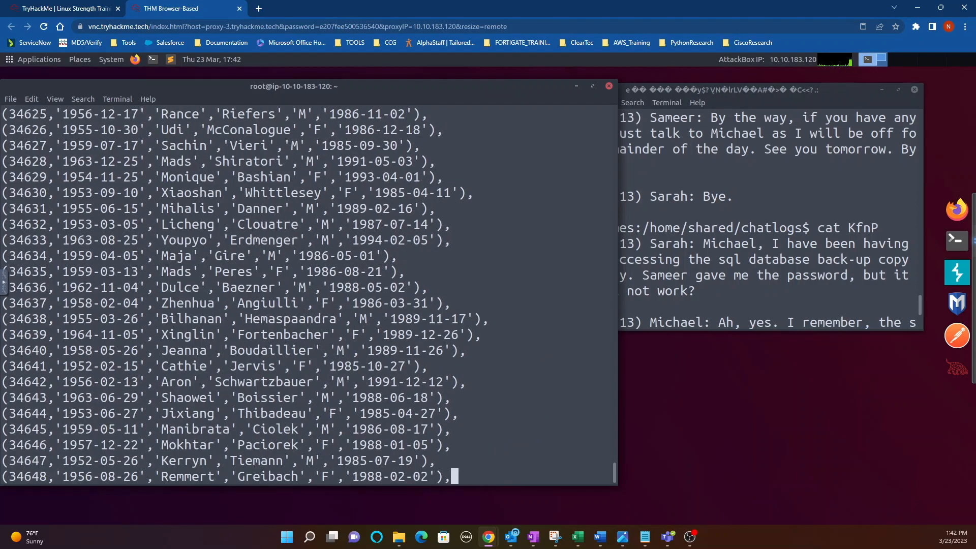
{"action": "scroll", "scroll_direction": "down", "scroll_amount": 3}
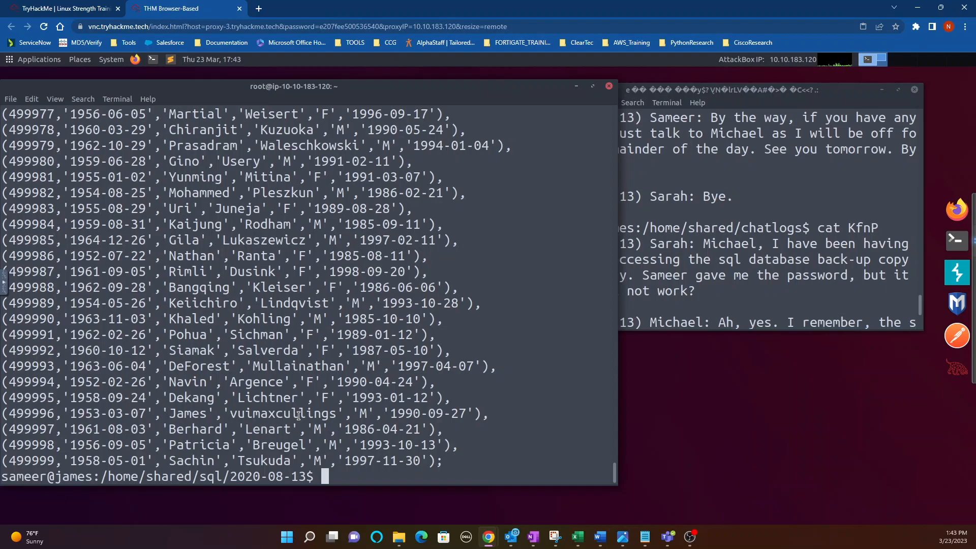
{"action": "double_click", "coordinate": [299, 413]}
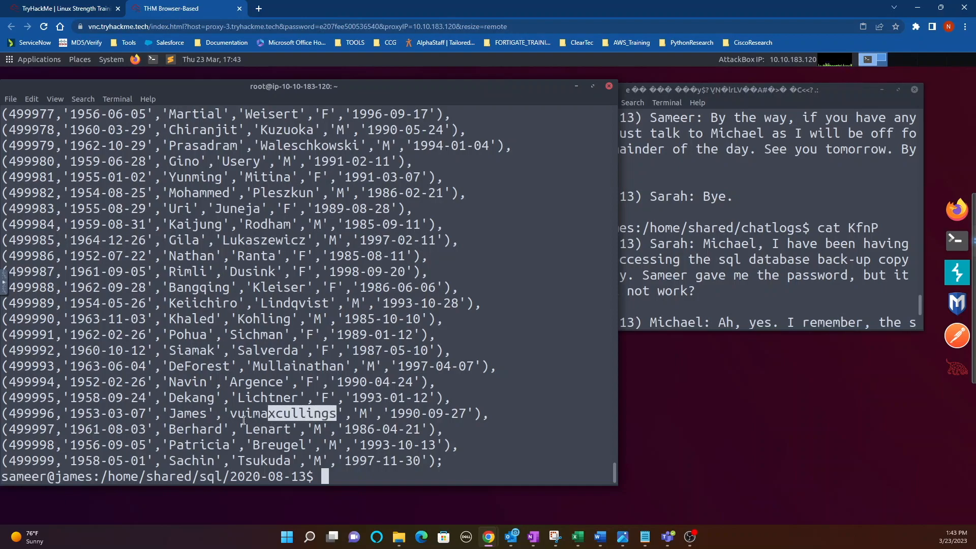
{"action": "left_click", "coordinate": [62, 8]}
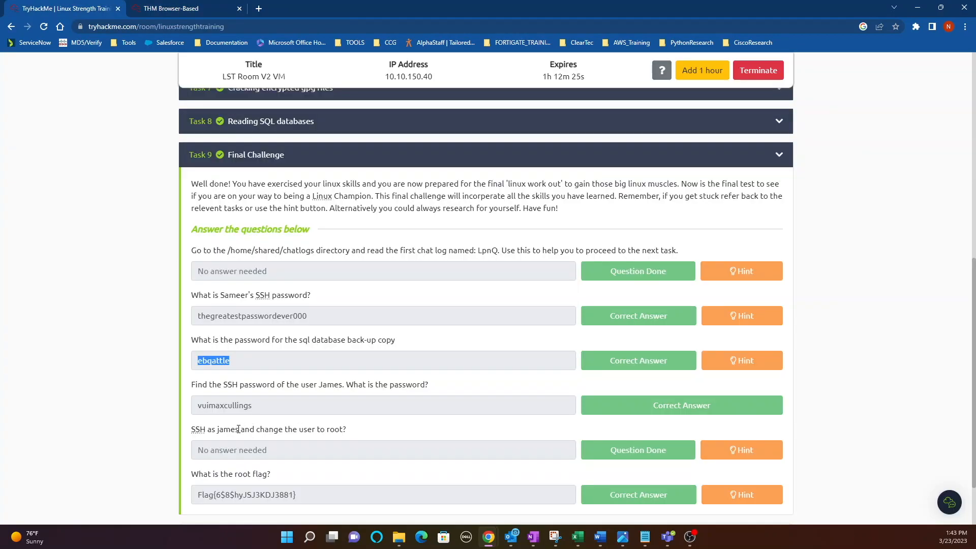
{"action": "mouse_move", "coordinate": [329, 433]}
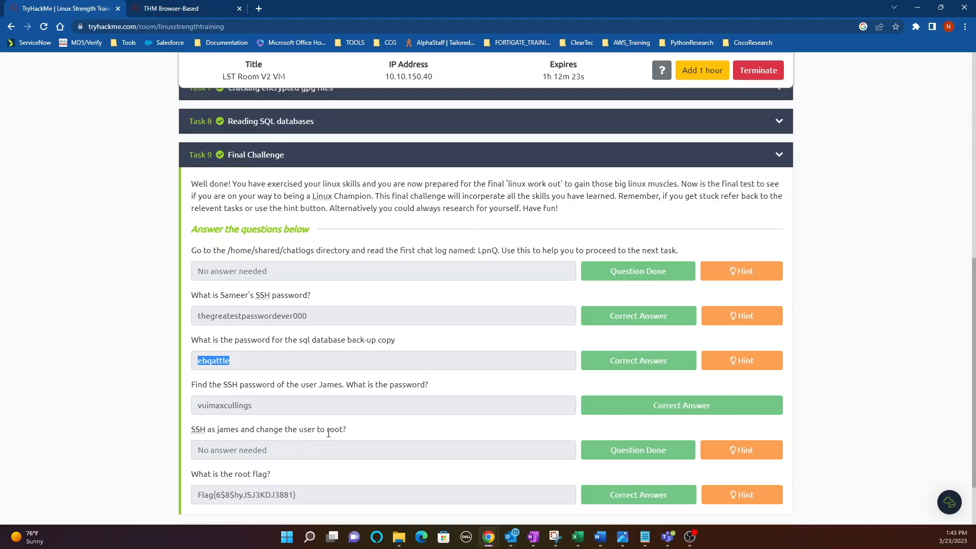
{"action": "mouse_move", "coordinate": [311, 458]}
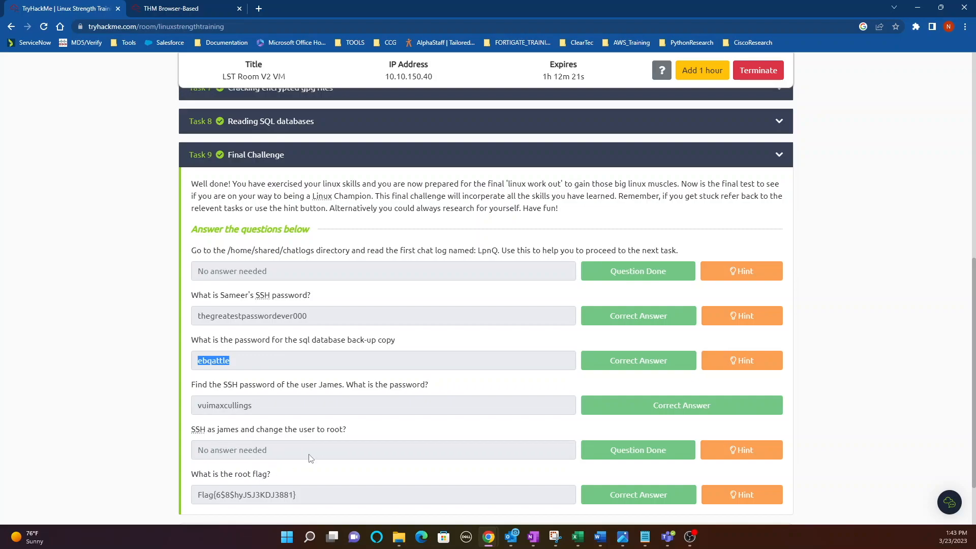
{"action": "left_click", "coordinate": [180, 8]}
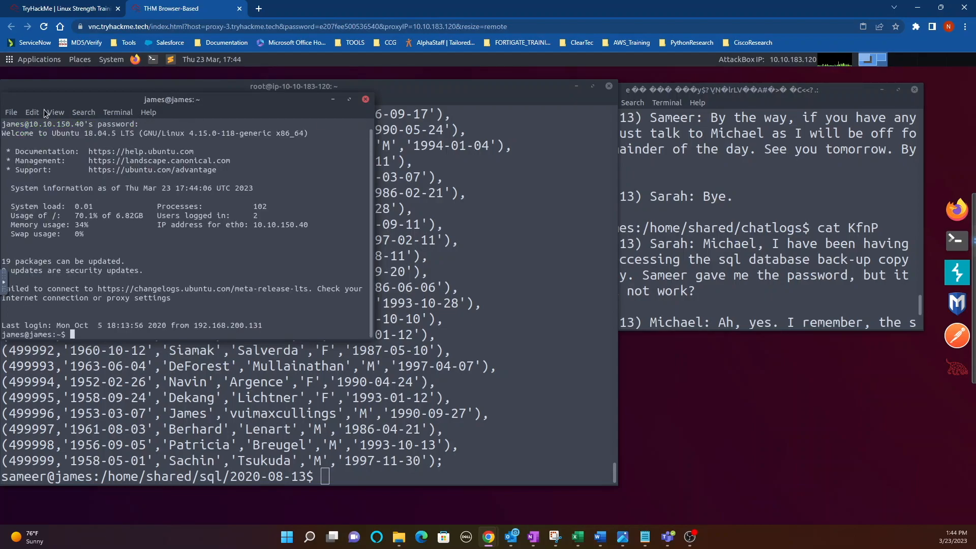
Step: Run sudo su in James's SSH session with his password, checking the room hint
{"action": "left_click", "coordinate": [62, 9]}
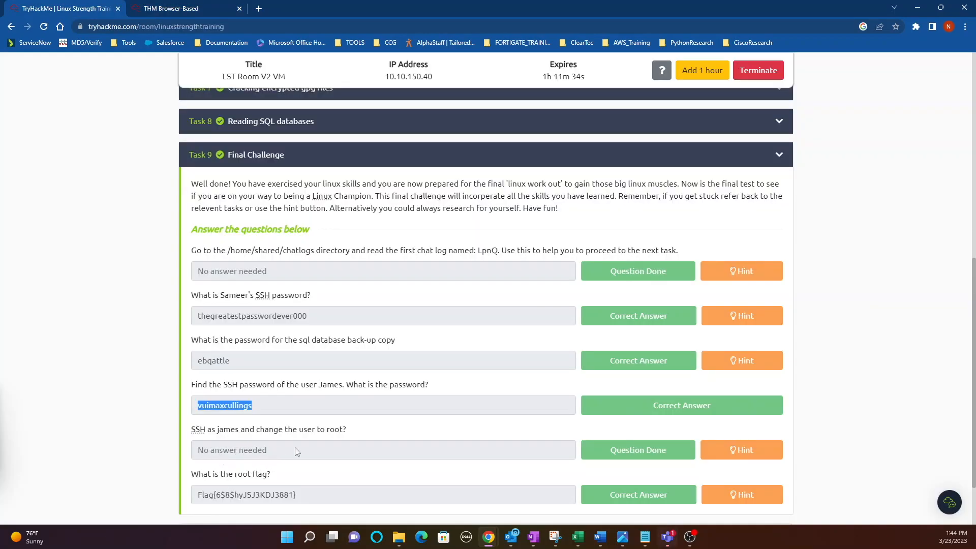
{"action": "left_click", "coordinate": [185, 8]}
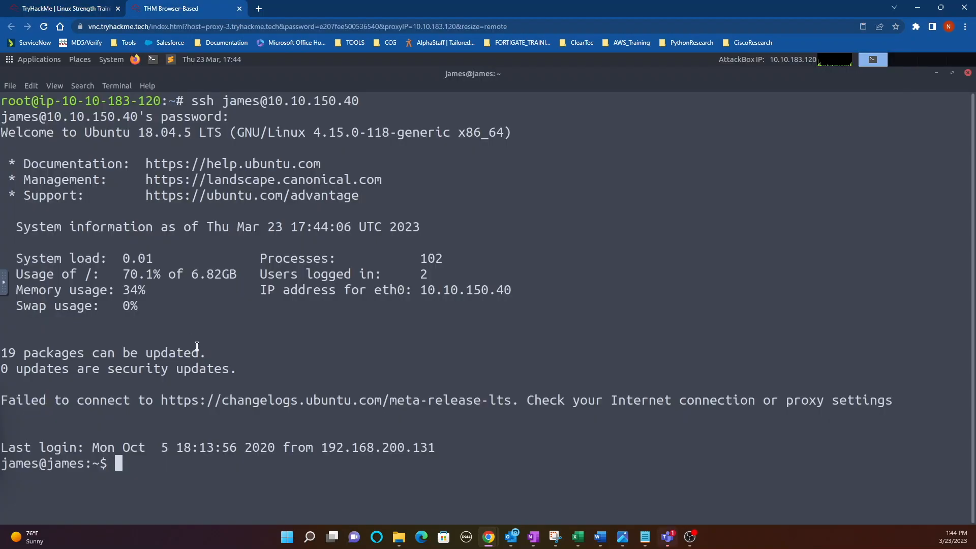
{"action": "type", "text": "s"}
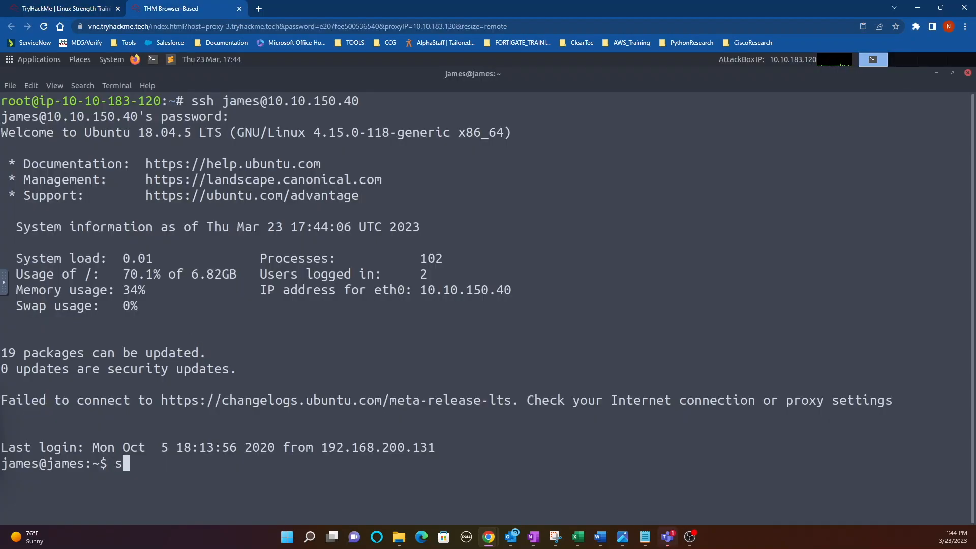
{"action": "type", "text": "udo su"}
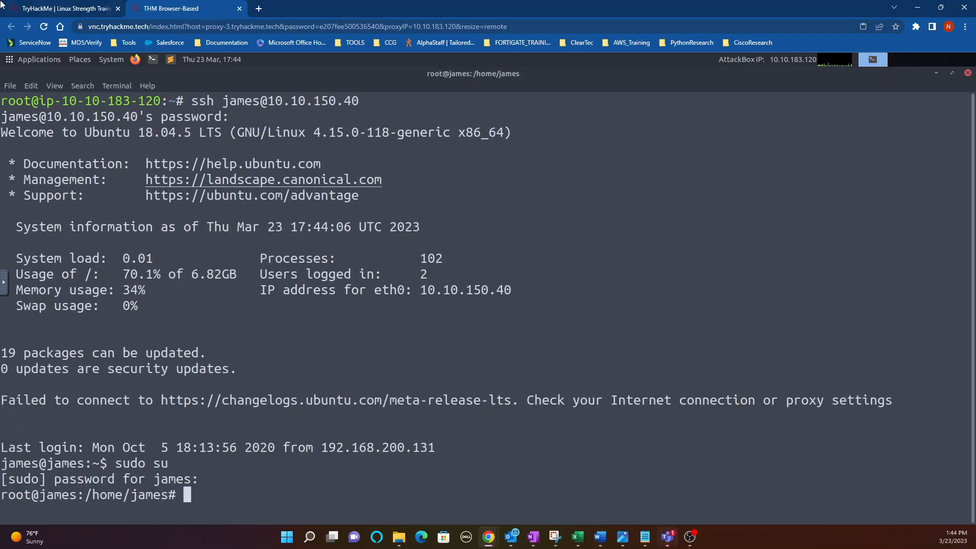
{"action": "left_click", "coordinate": [62, 8]}
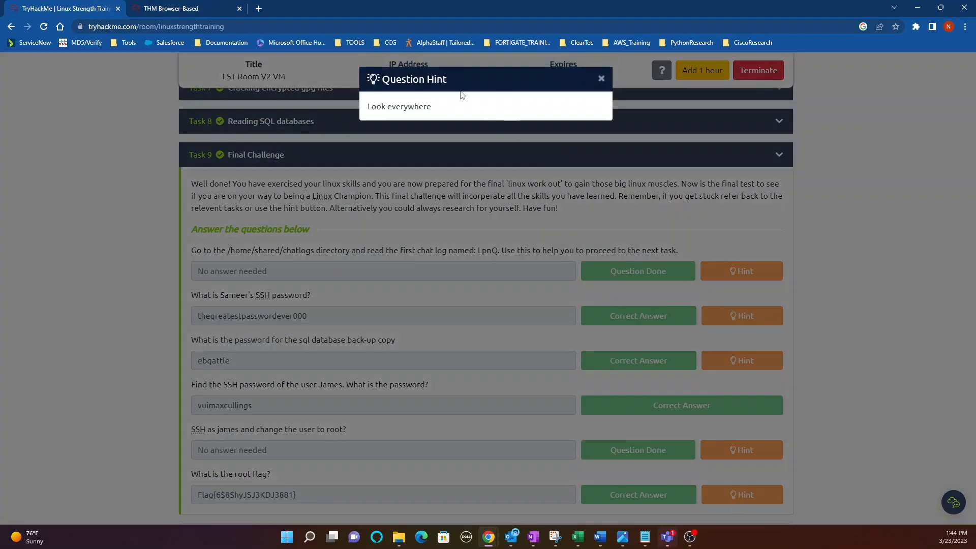
{"action": "left_click", "coordinate": [180, 8]}
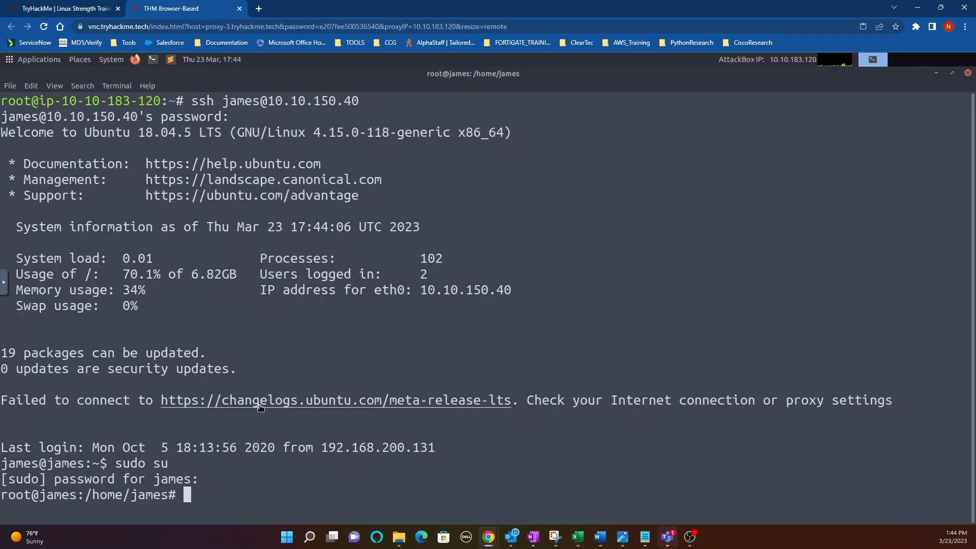
Step: List /home/james with ls -a and highlight the pwd output showing /home/james
{"action": "type", "text": "ls"}
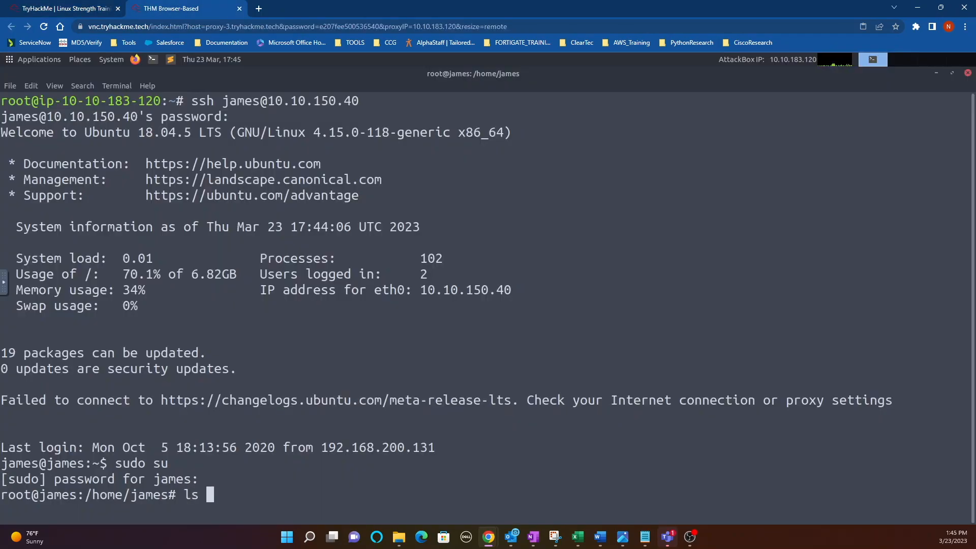
{"action": "type", "text": "-a"}
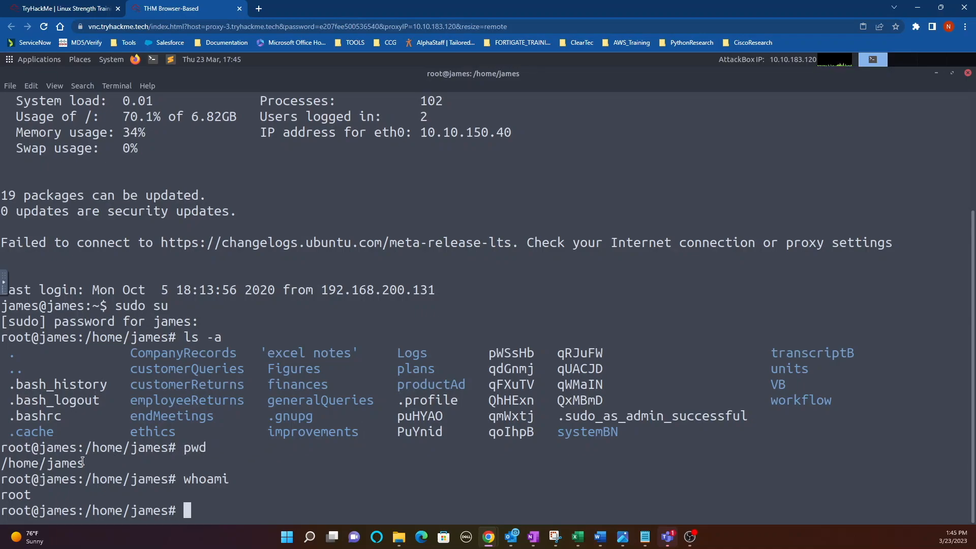
{"action": "triple_click", "coordinate": [42, 463]}
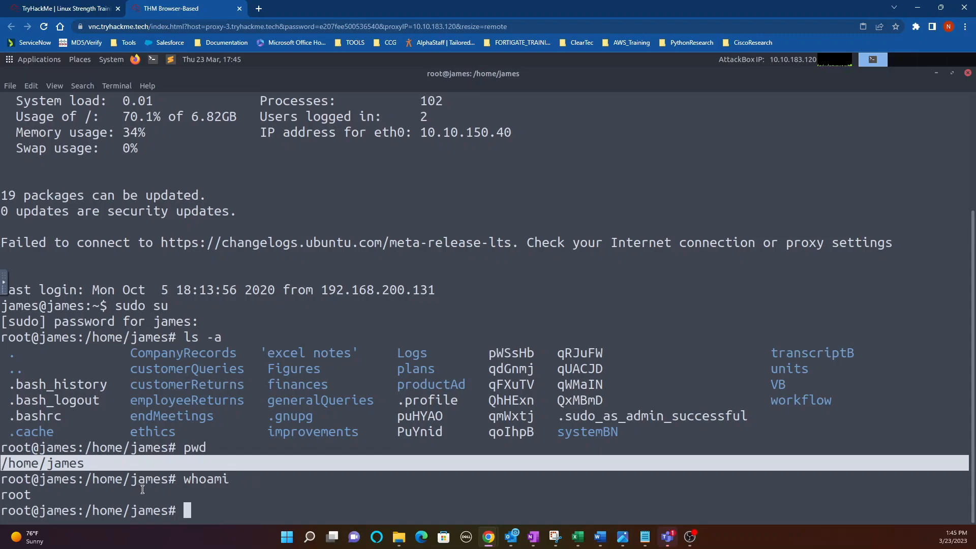
{"action": "mouse_move", "coordinate": [213, 515]}
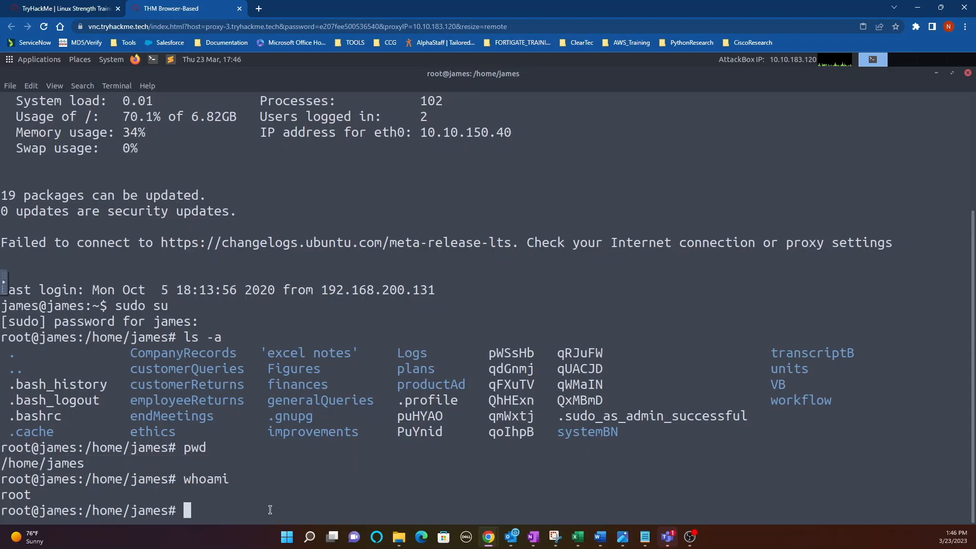
Step: Print /root/root.txt, then return to the room page and close the Question Hint popup
{"action": "type", "text": "cd /root"}
{"action": "type", "text": "pwd"}
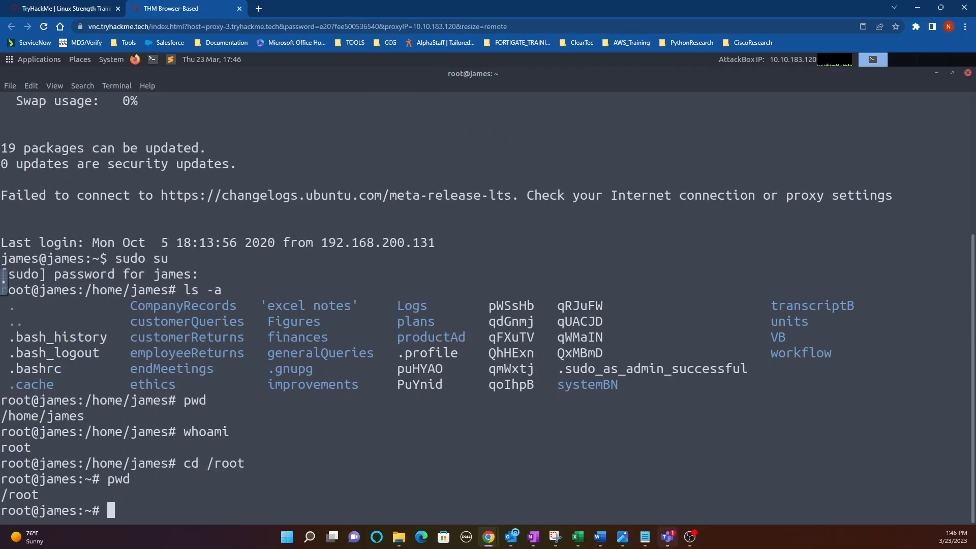
{"action": "type", "text": "ls"}
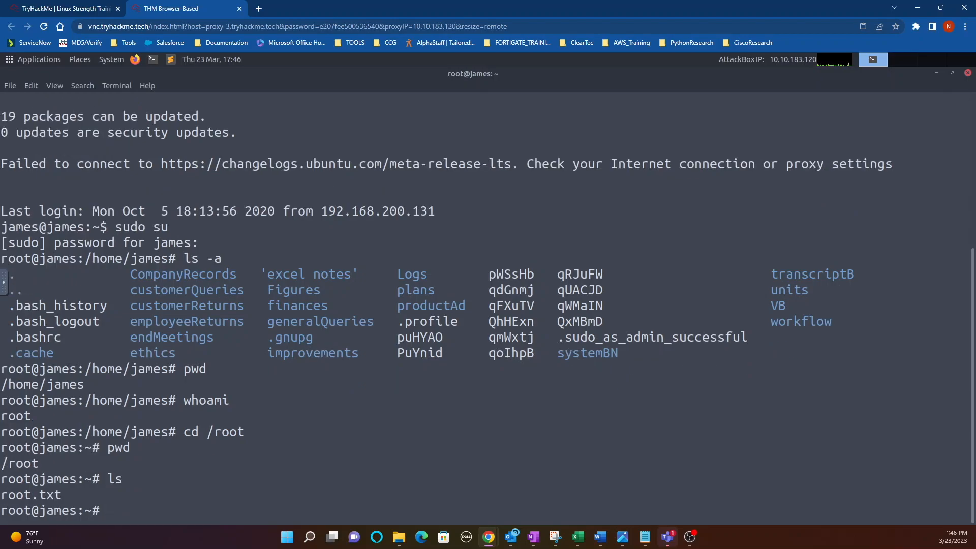
{"action": "type", "text": "cat"}
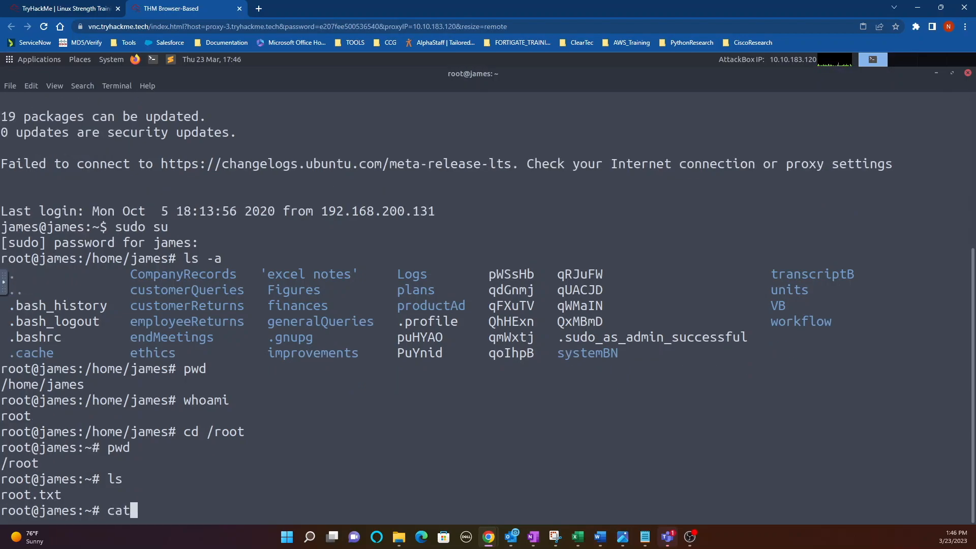
{"action": "type", "text": "root.txt"}
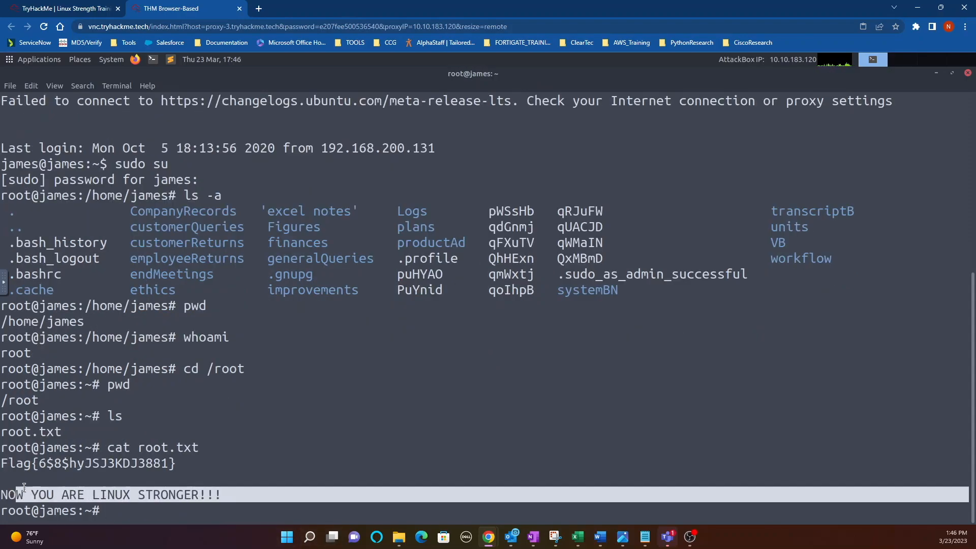
{"action": "left_click", "coordinate": [62, 8]}
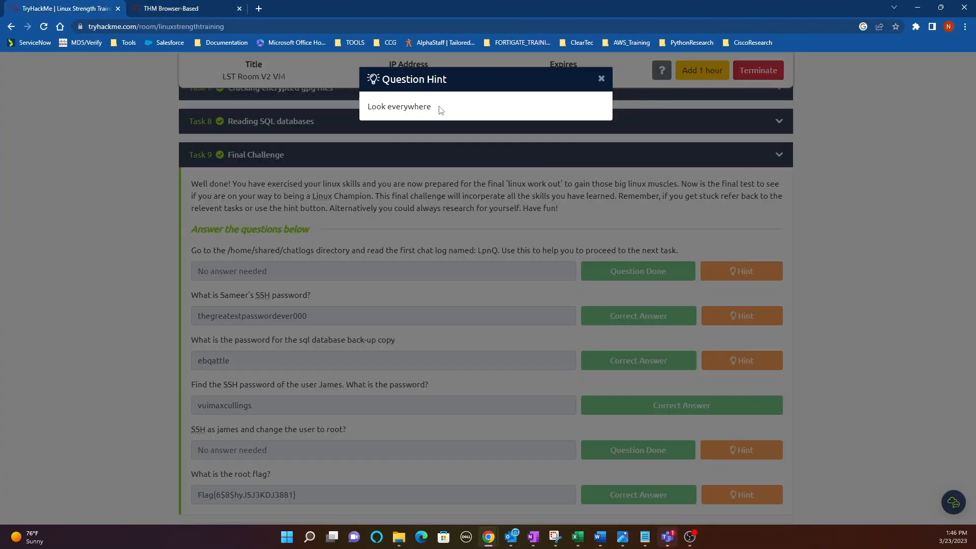
{"action": "left_click", "coordinate": [600, 78]}
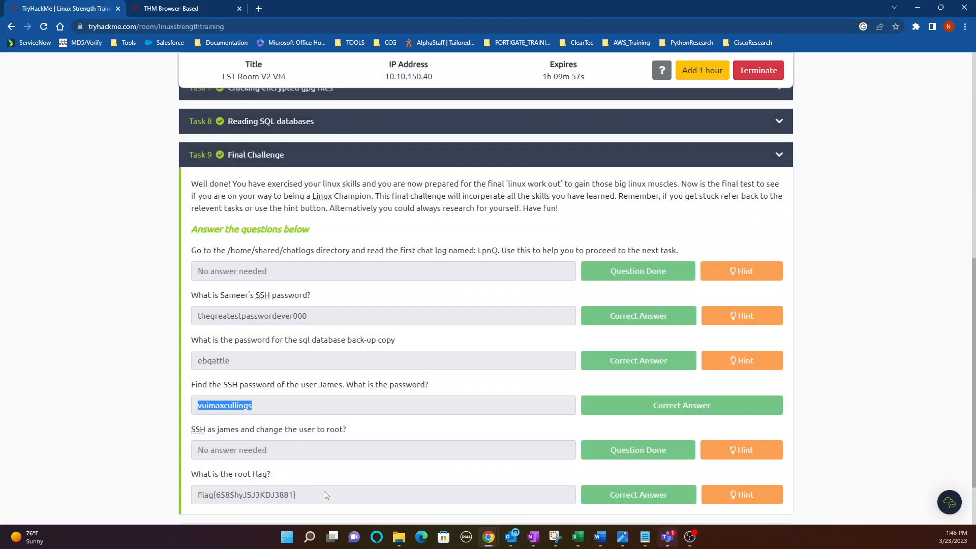